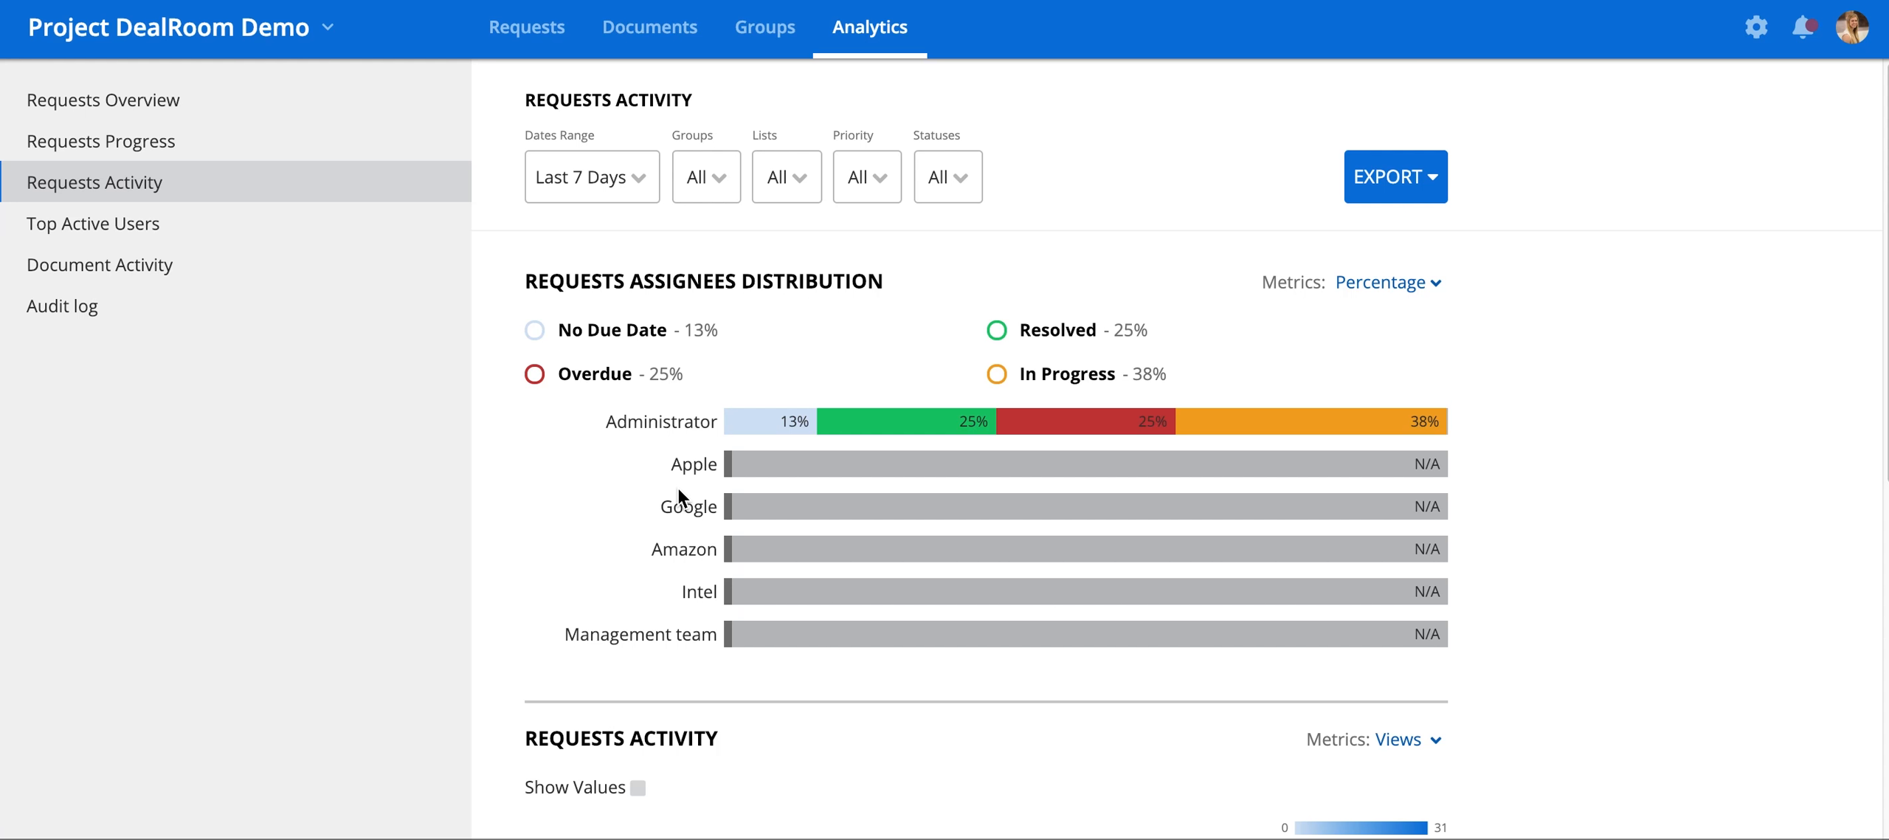
pyautogui.moveTo(469, 429)
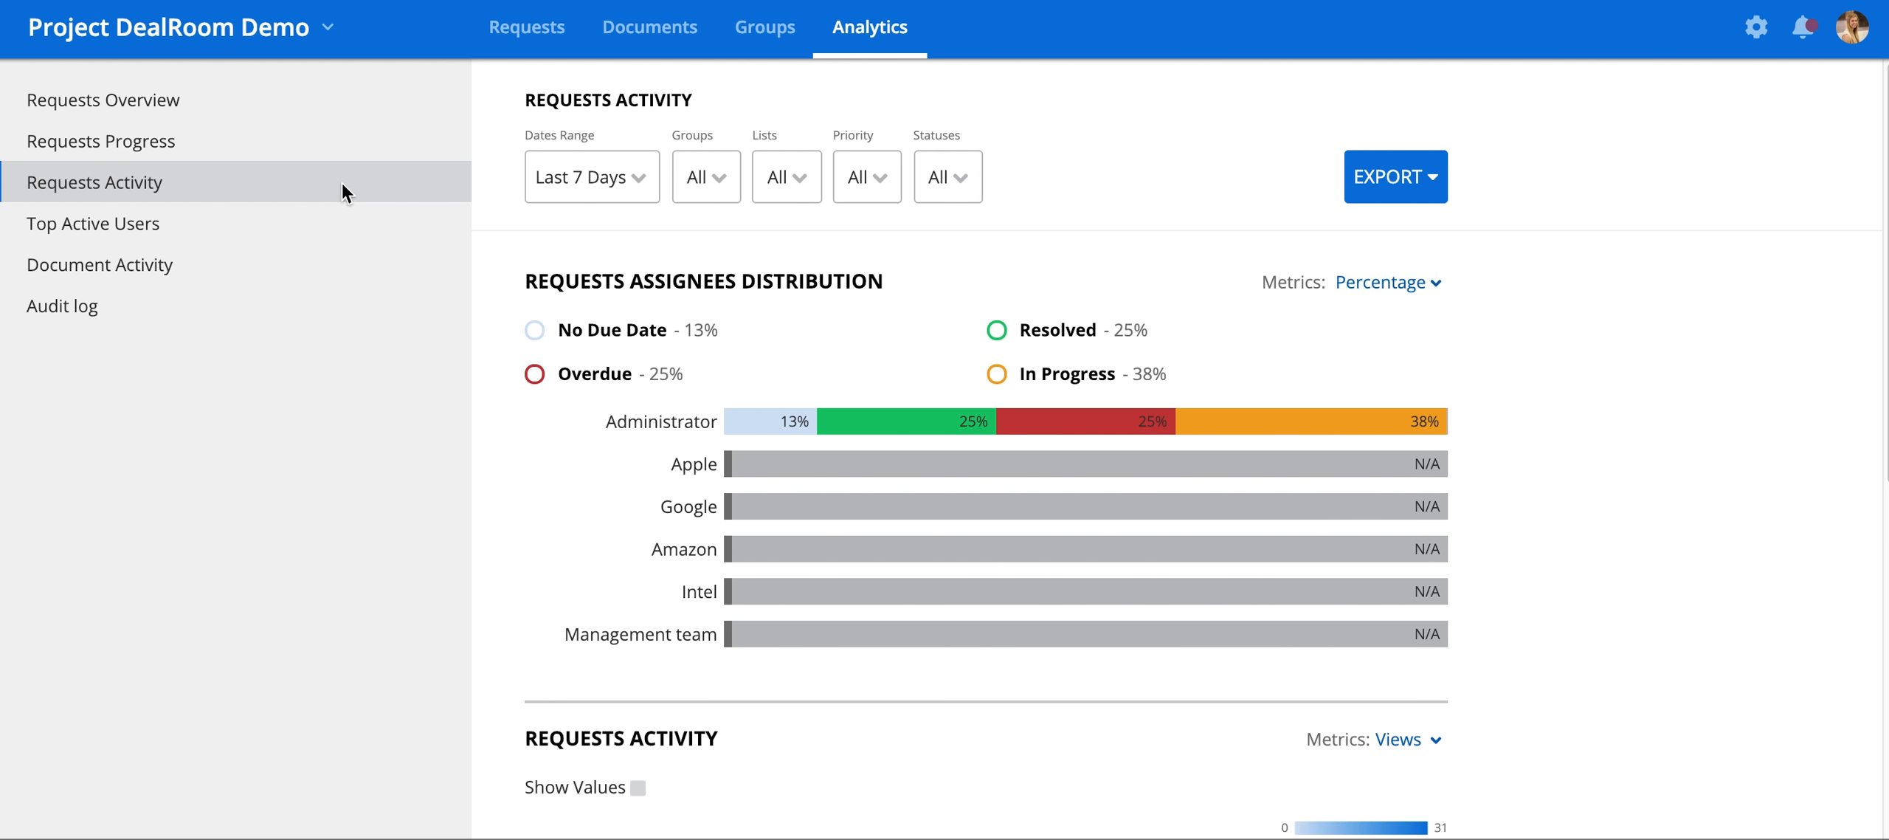
pyautogui.moveTo(534, 254)
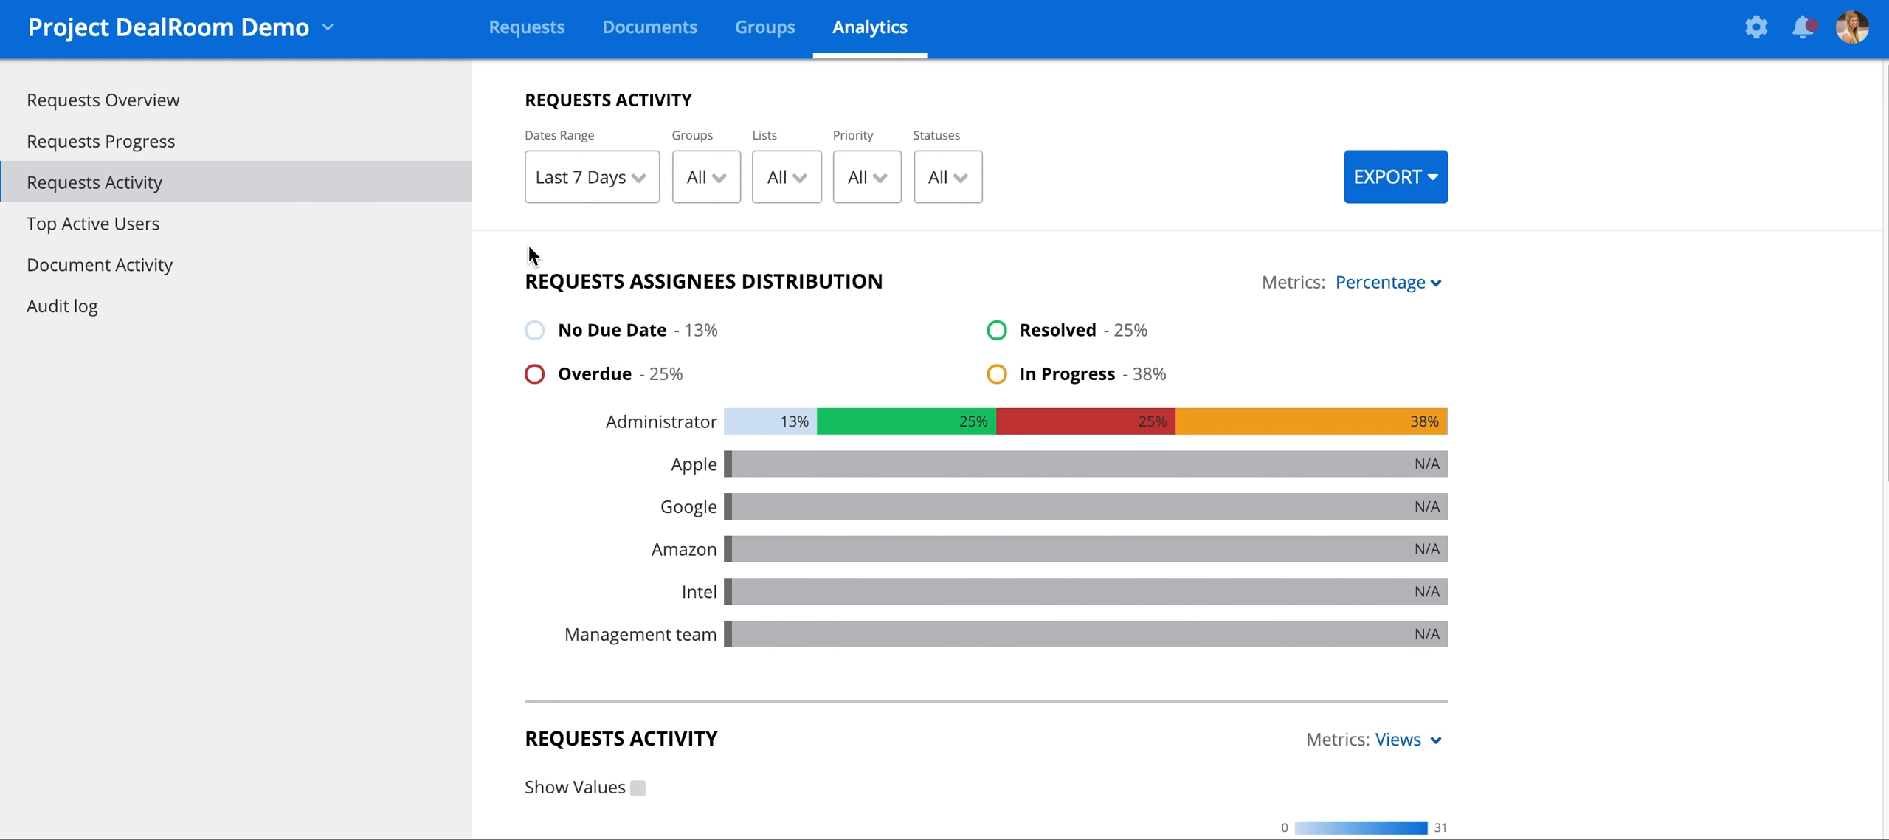
# Step: Show the Requests Activity report's export choices (PDF and Excel)
pyautogui.click(705, 177)
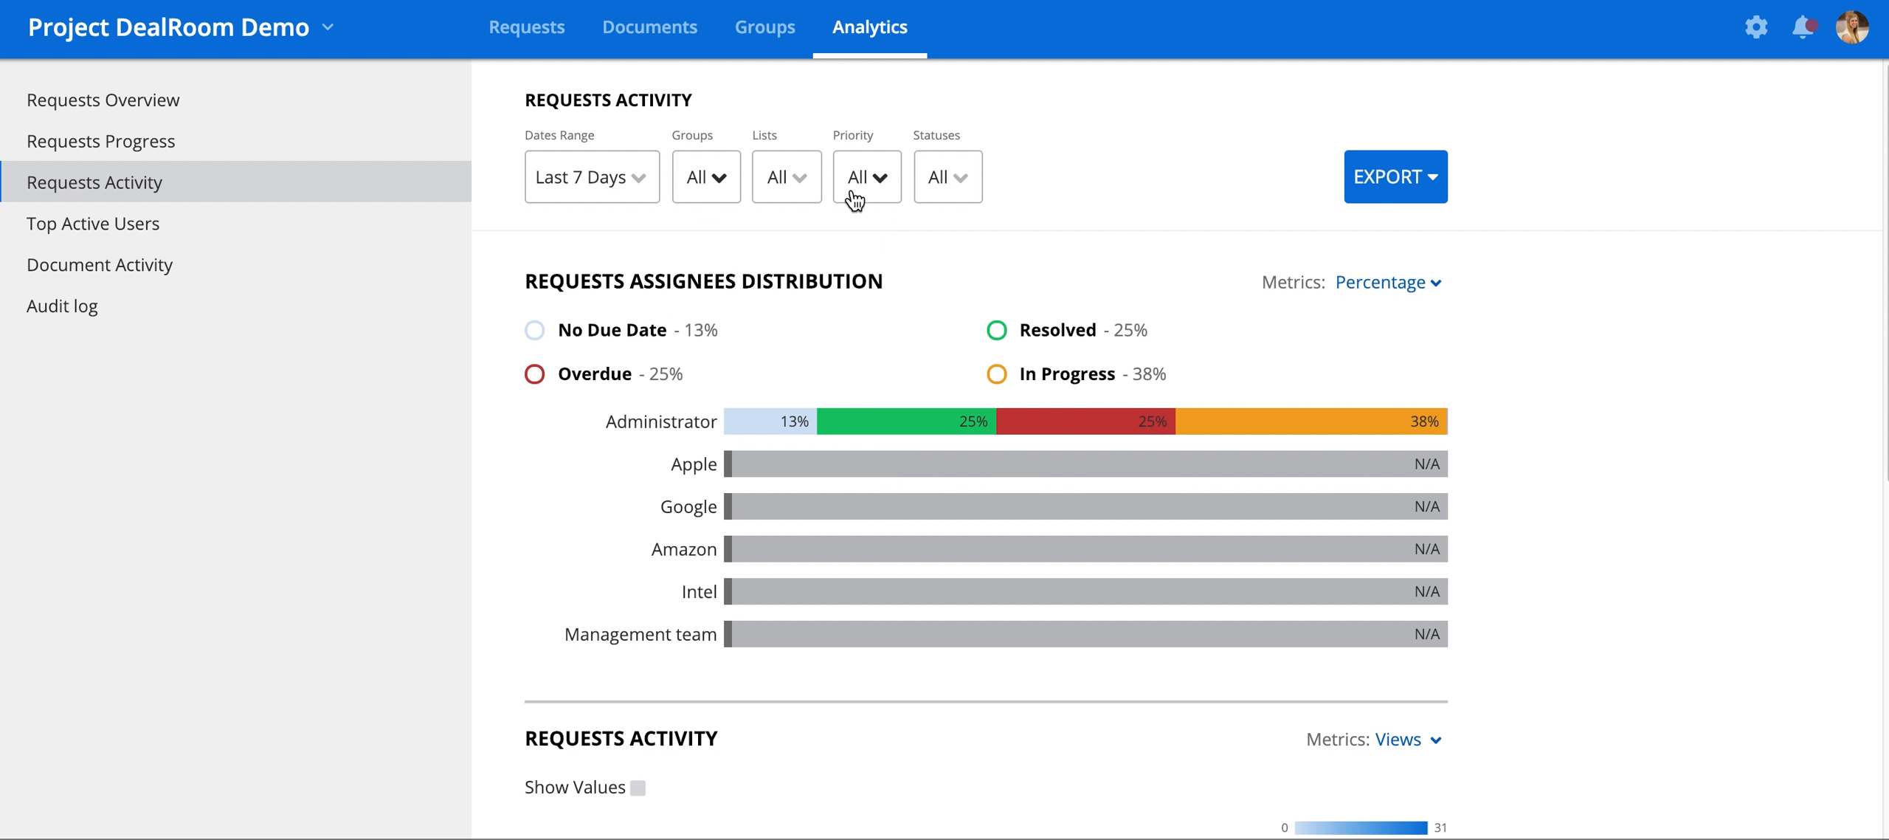
pyautogui.click(1384, 281)
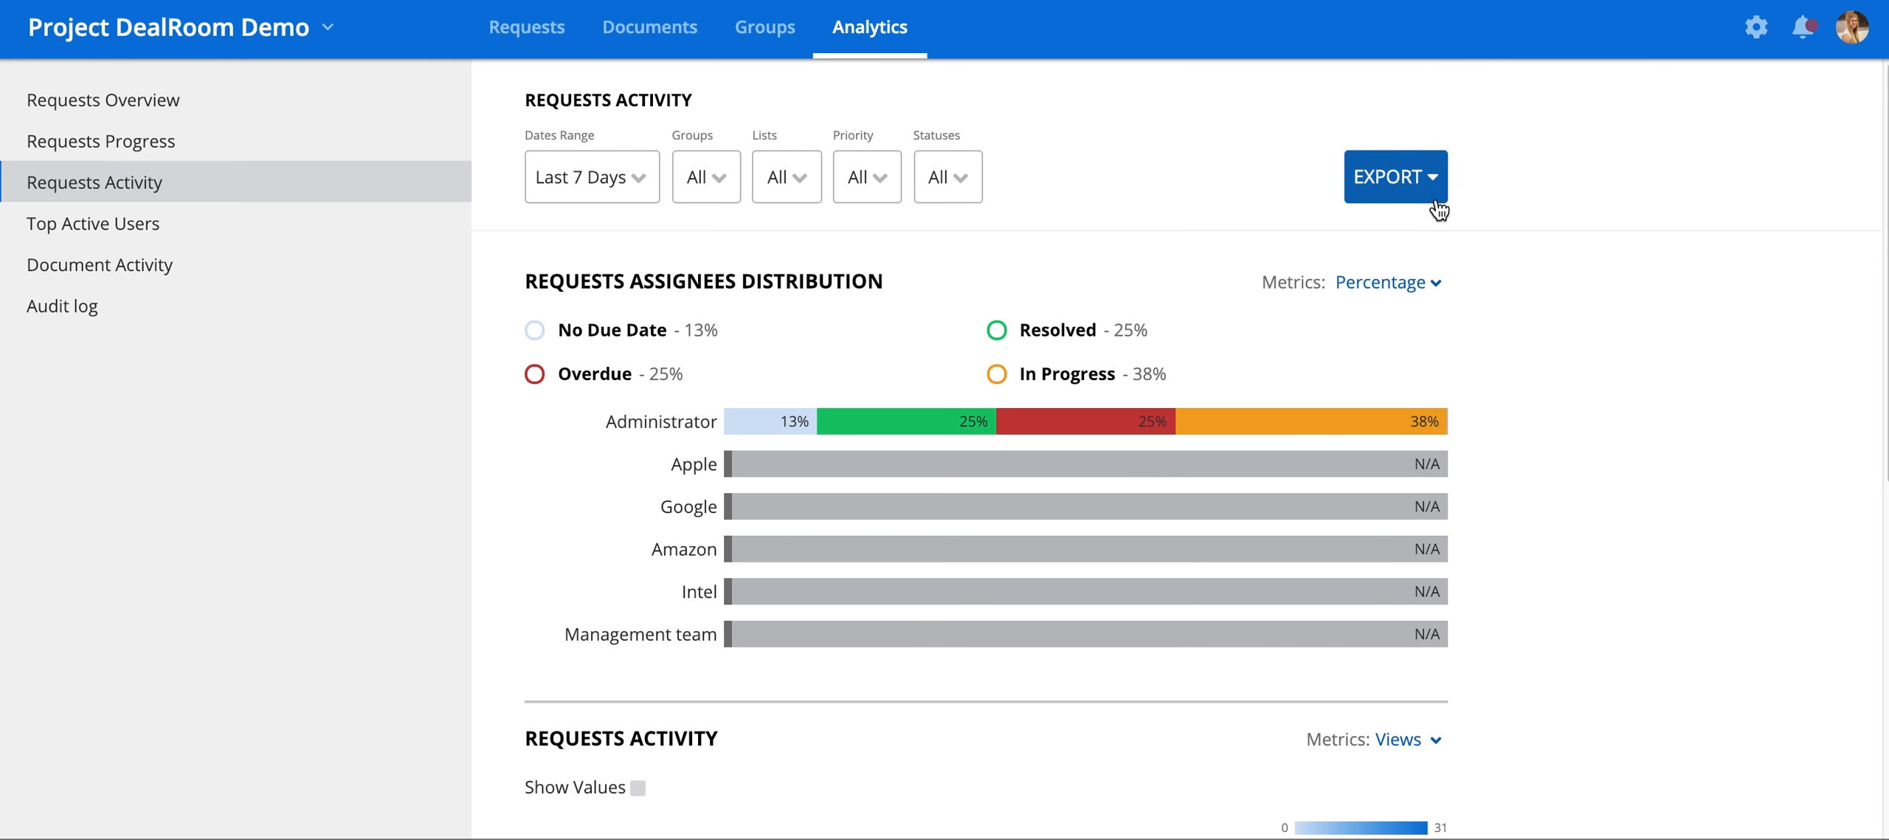
pyautogui.click(1395, 176)
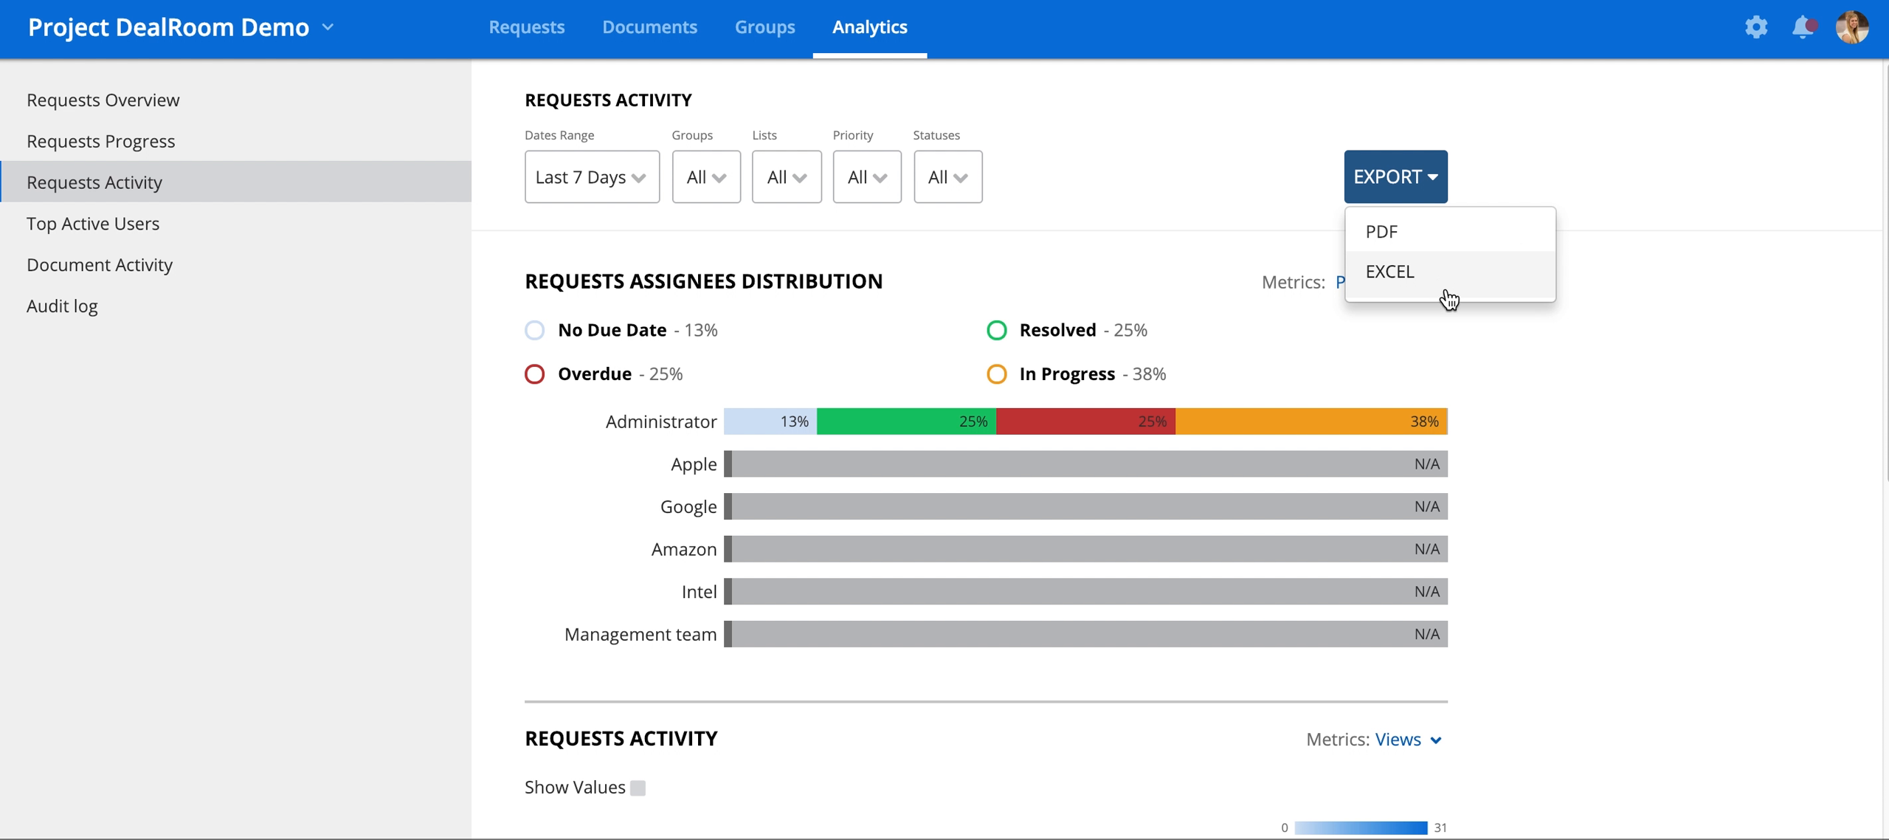
# Step: Expand Data Requests and Business Overview down to request #9's individual views on Wed January 23, 2019
pyautogui.scroll(-3)
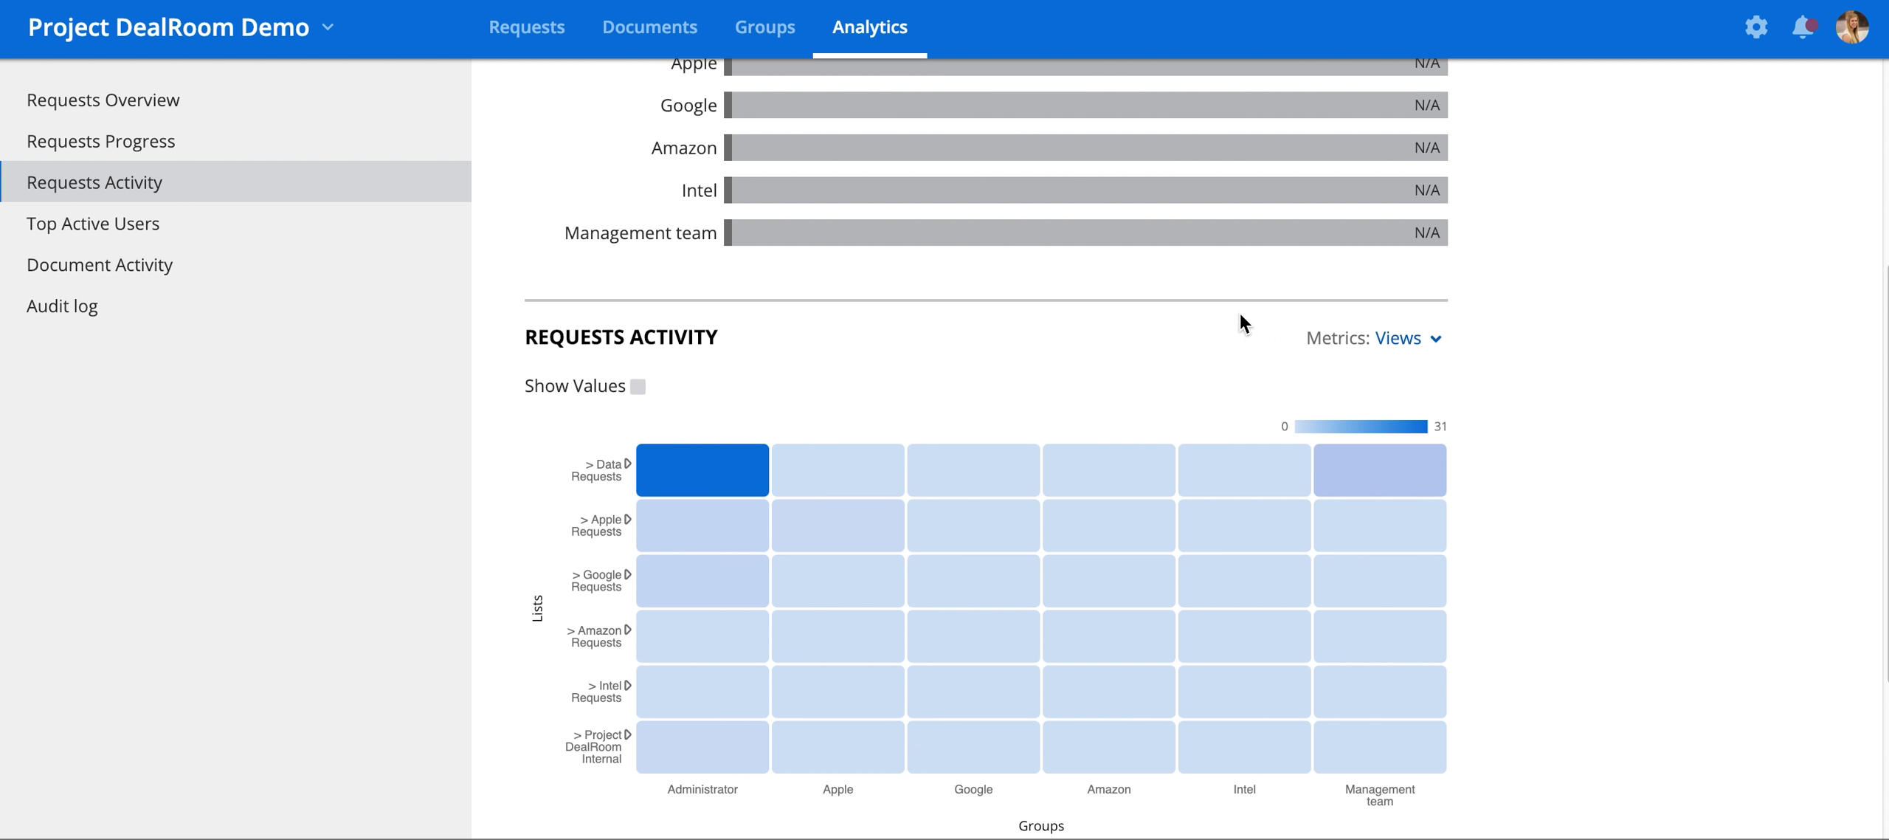
pyautogui.scroll(-3)
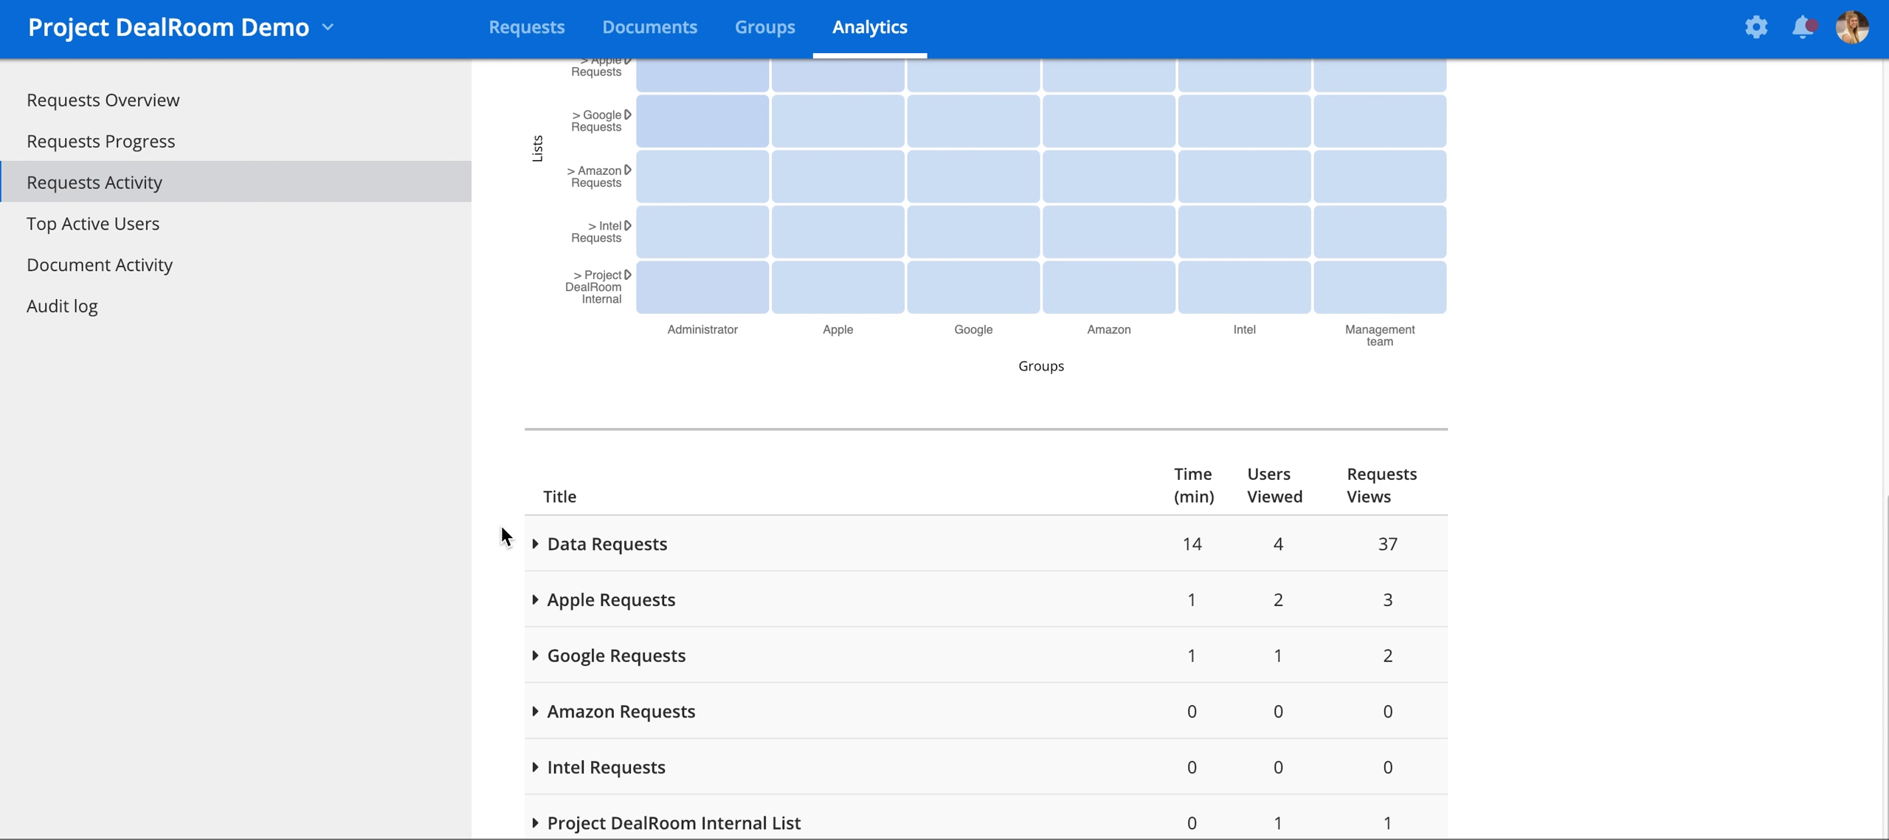
pyautogui.click(534, 543)
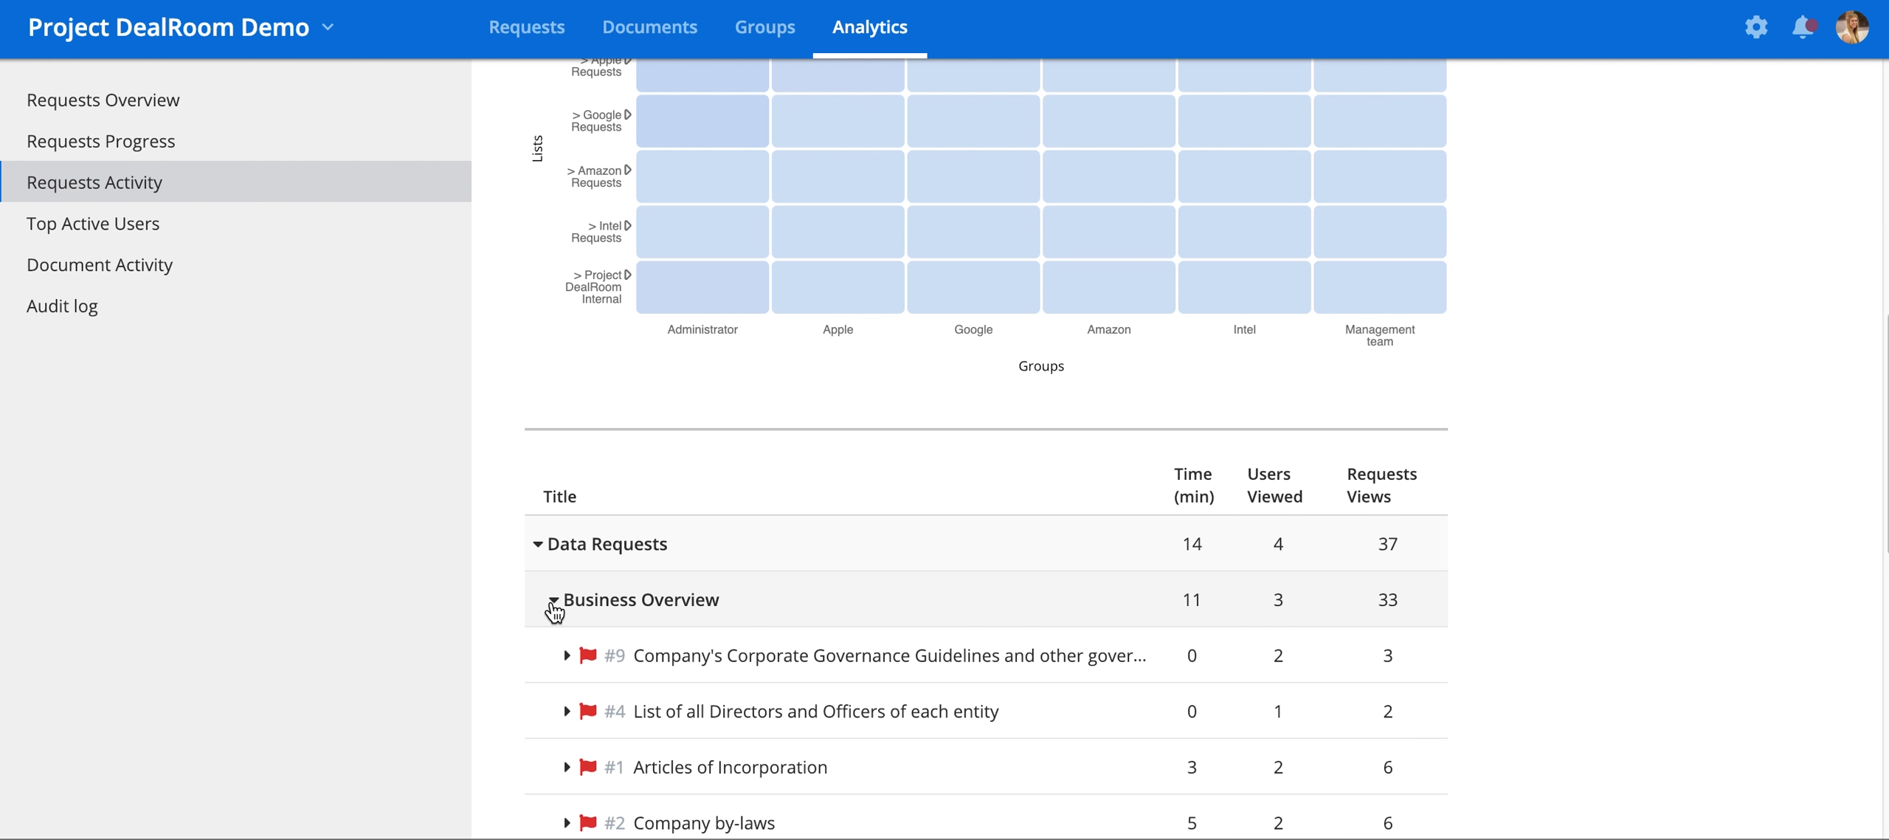
pyautogui.click(567, 655)
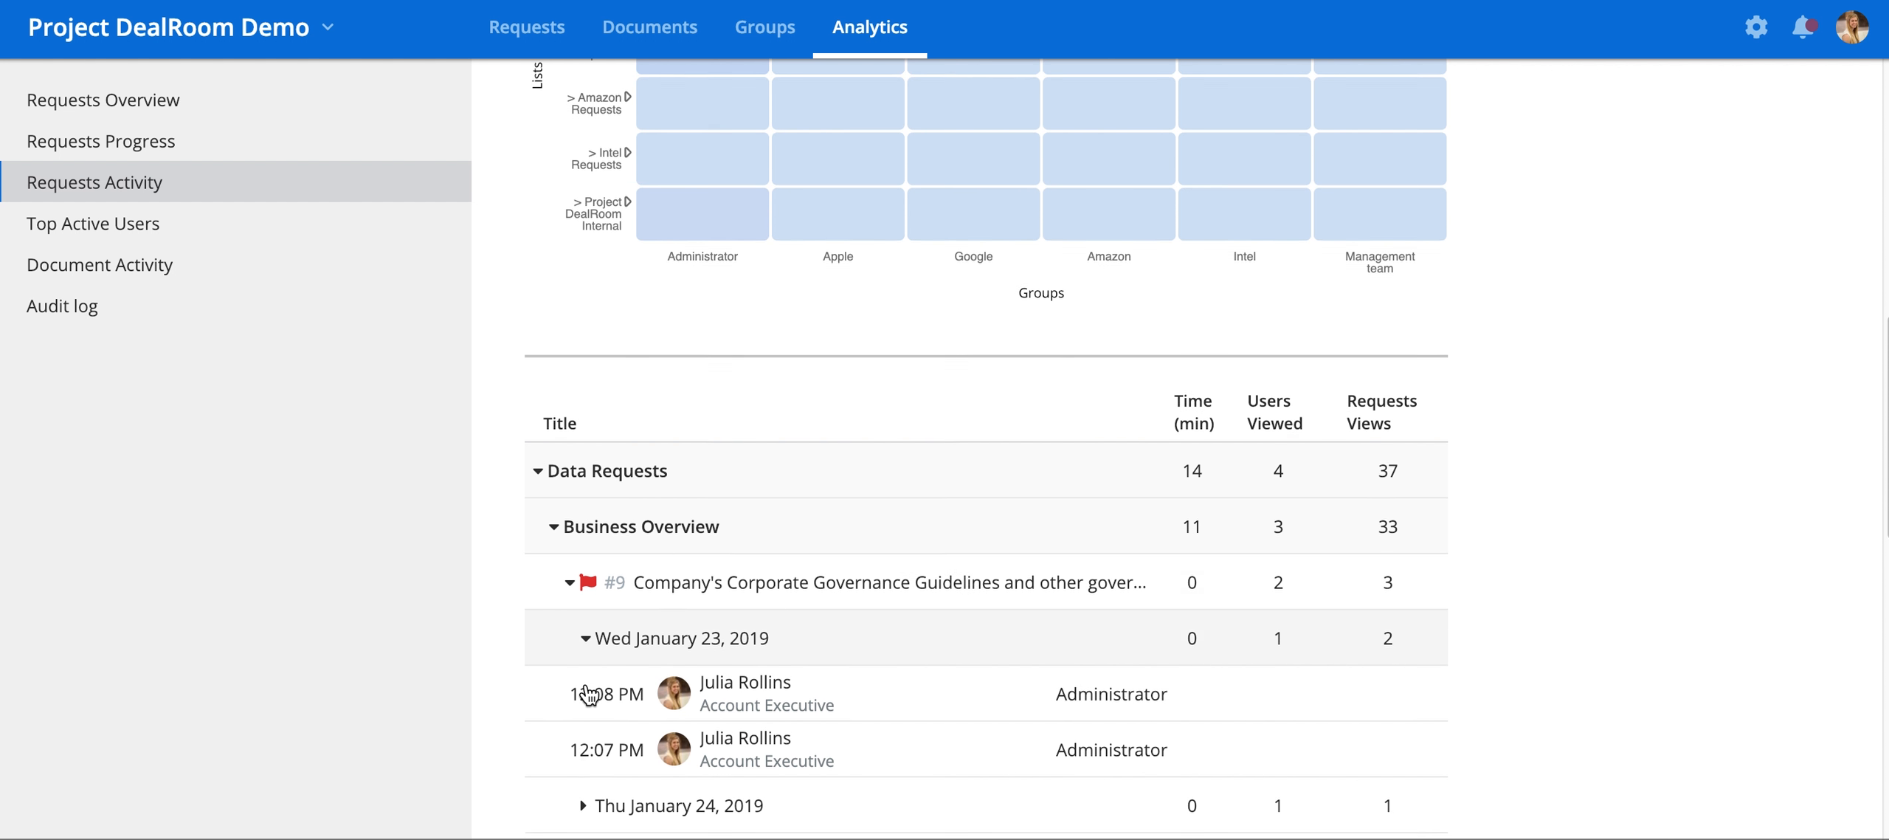
pyautogui.scroll(-3)
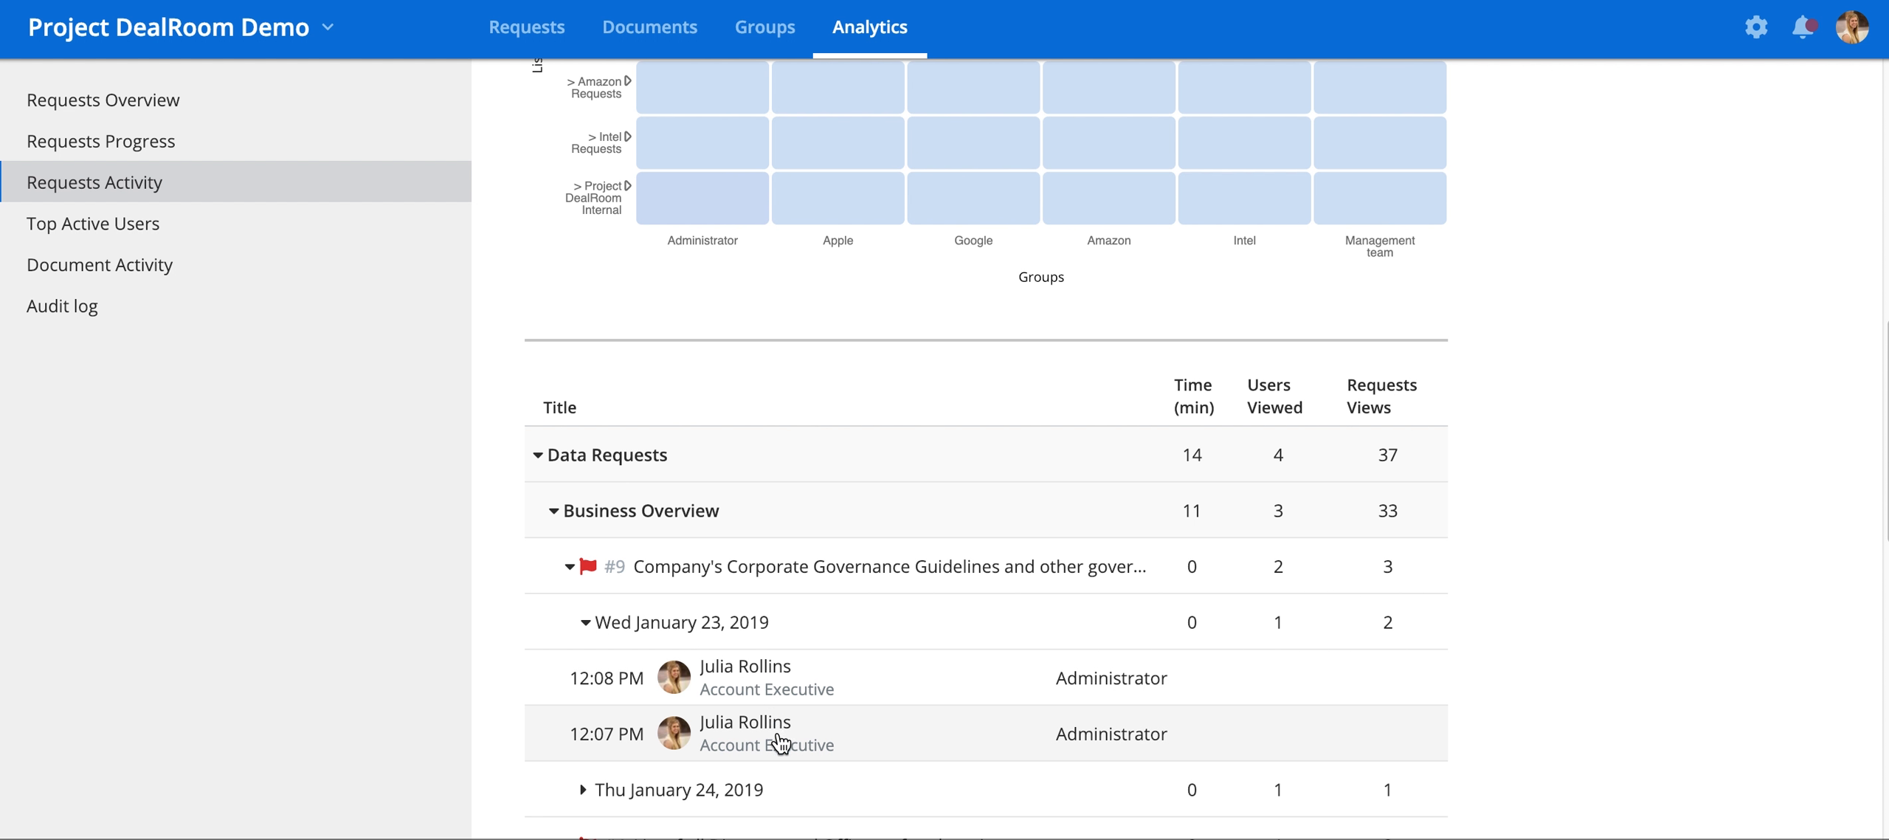
pyautogui.moveTo(407, 690)
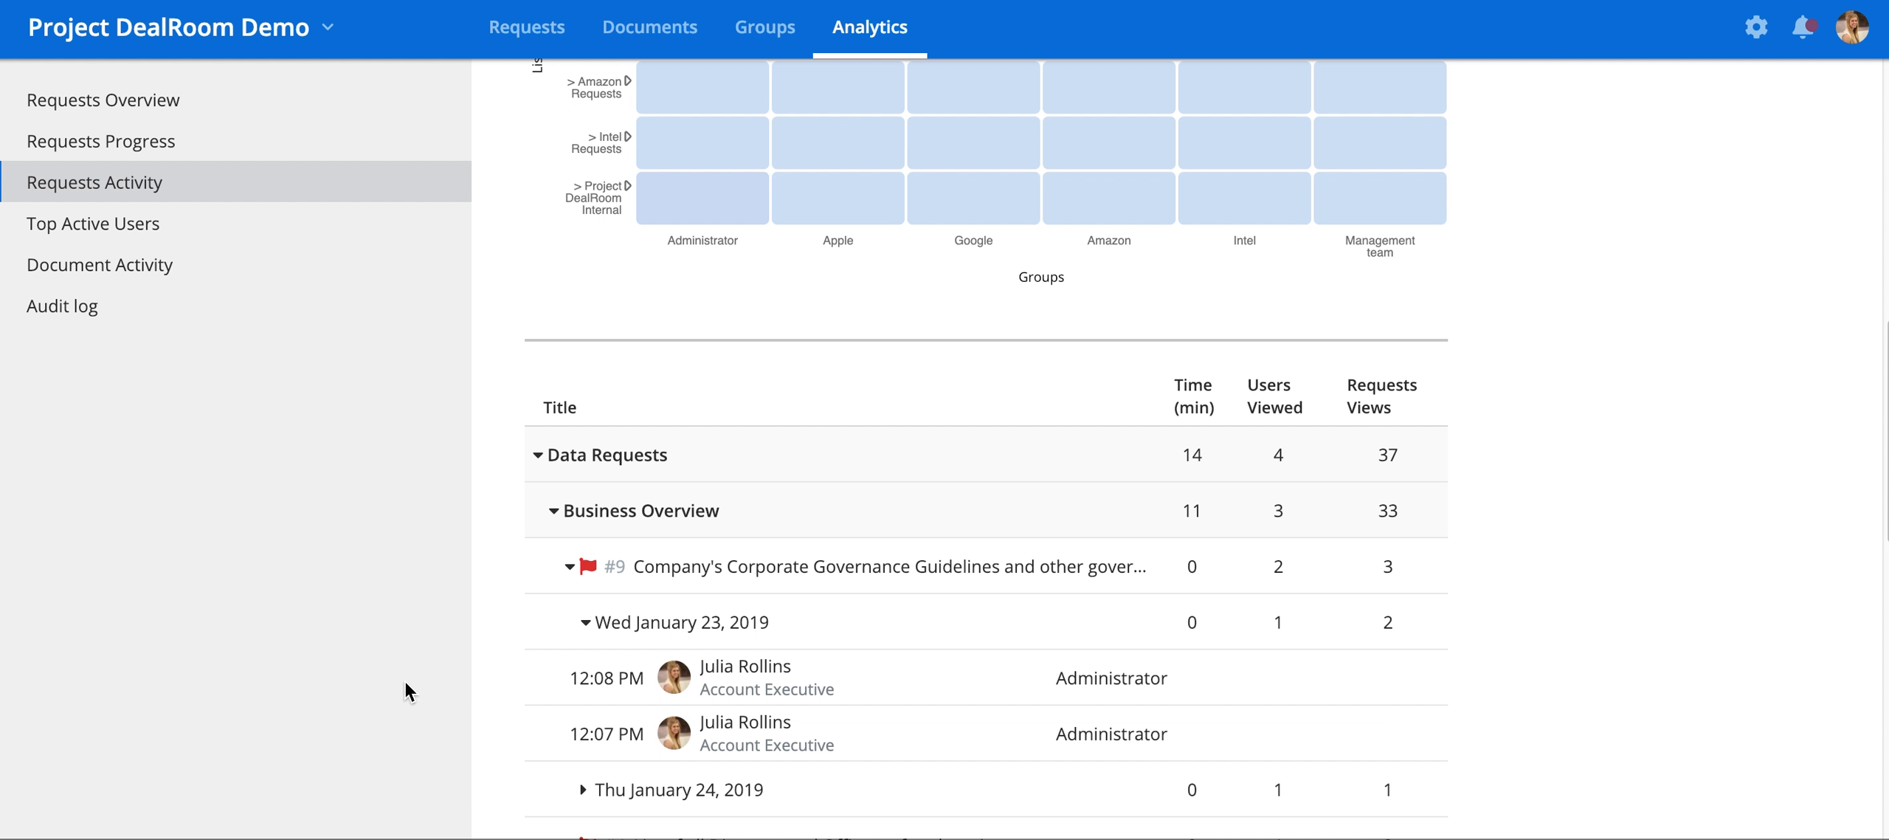
pyautogui.moveTo(203, 224)
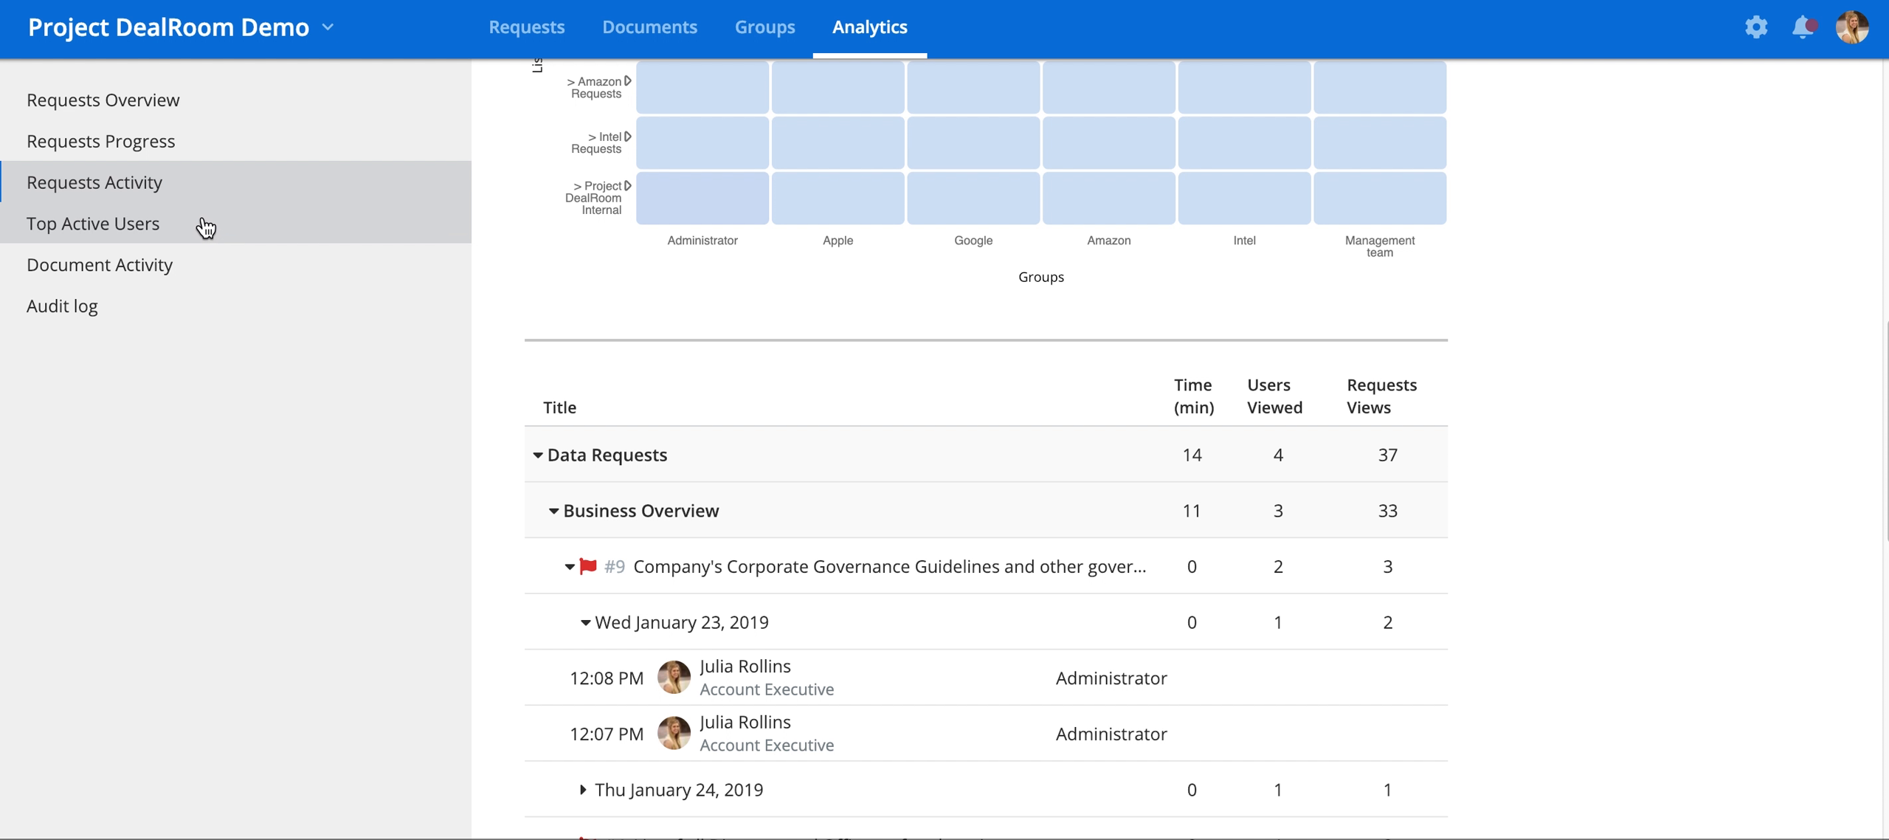
pyautogui.click(93, 223)
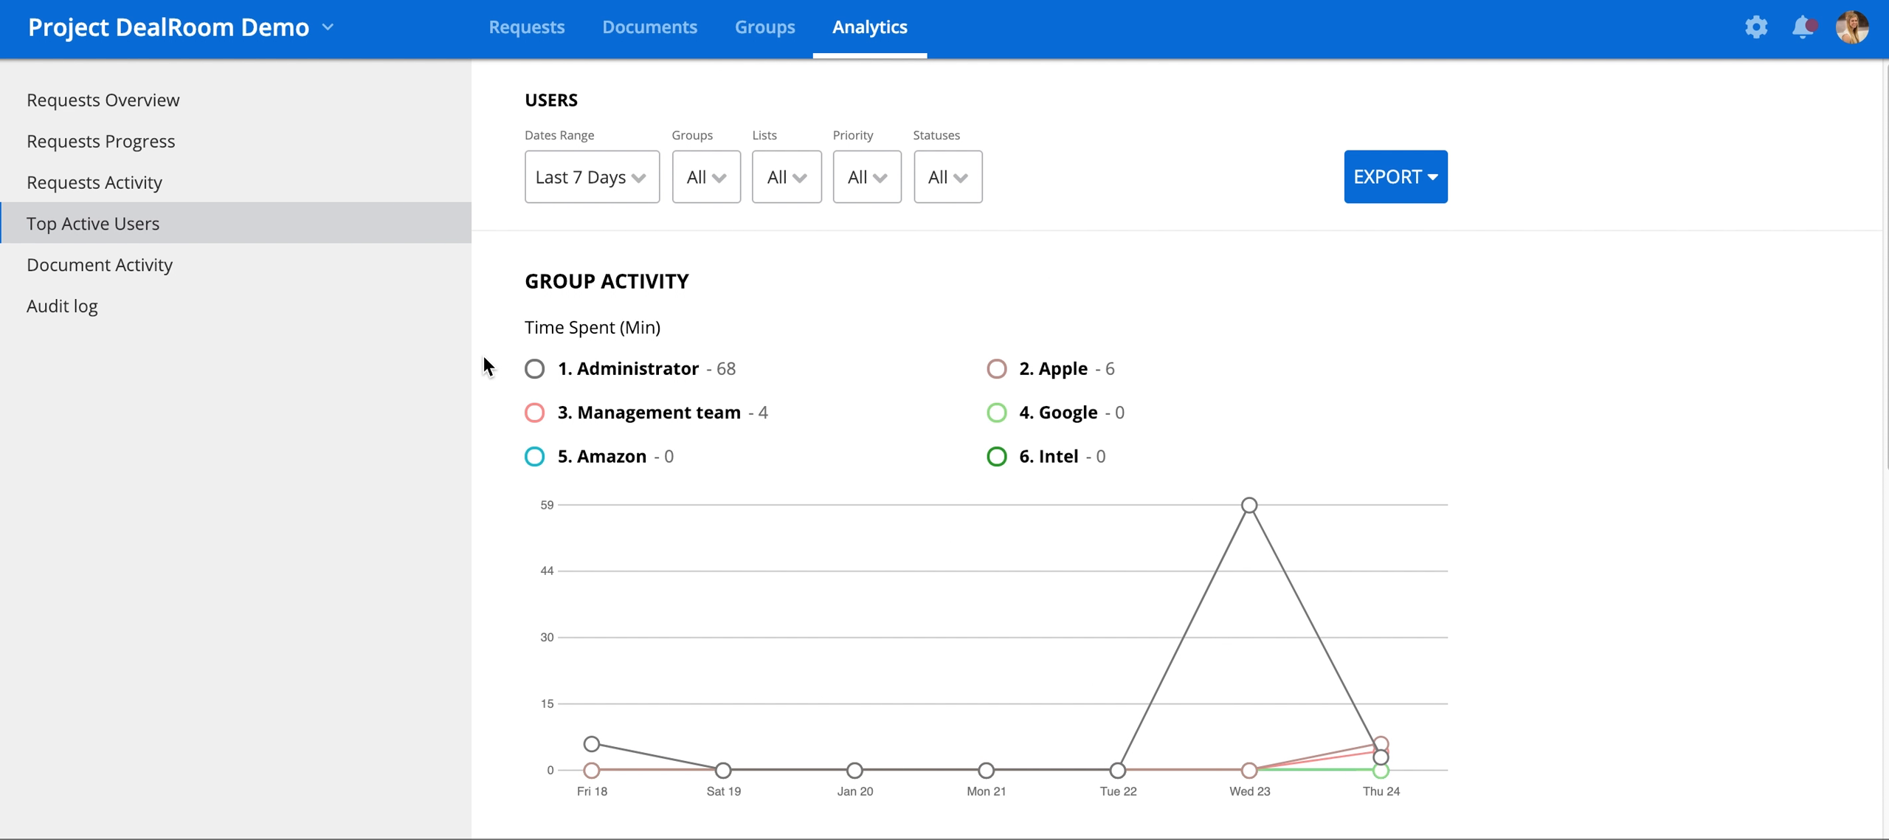
pyautogui.scroll(-3)
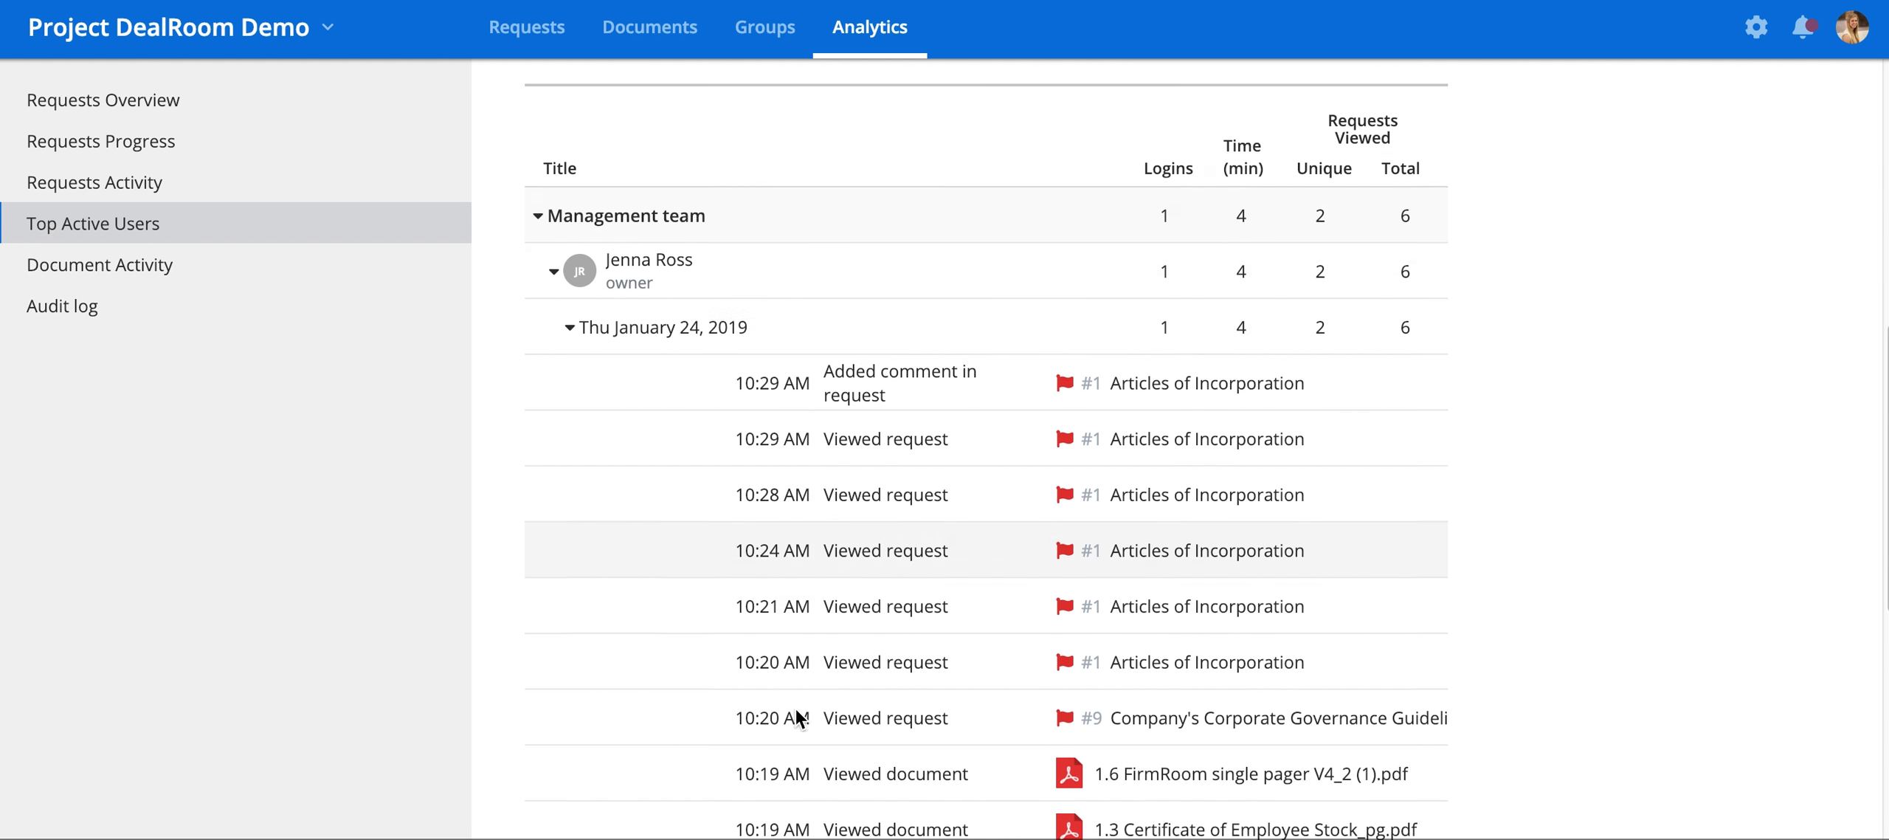
pyautogui.scroll(-3)
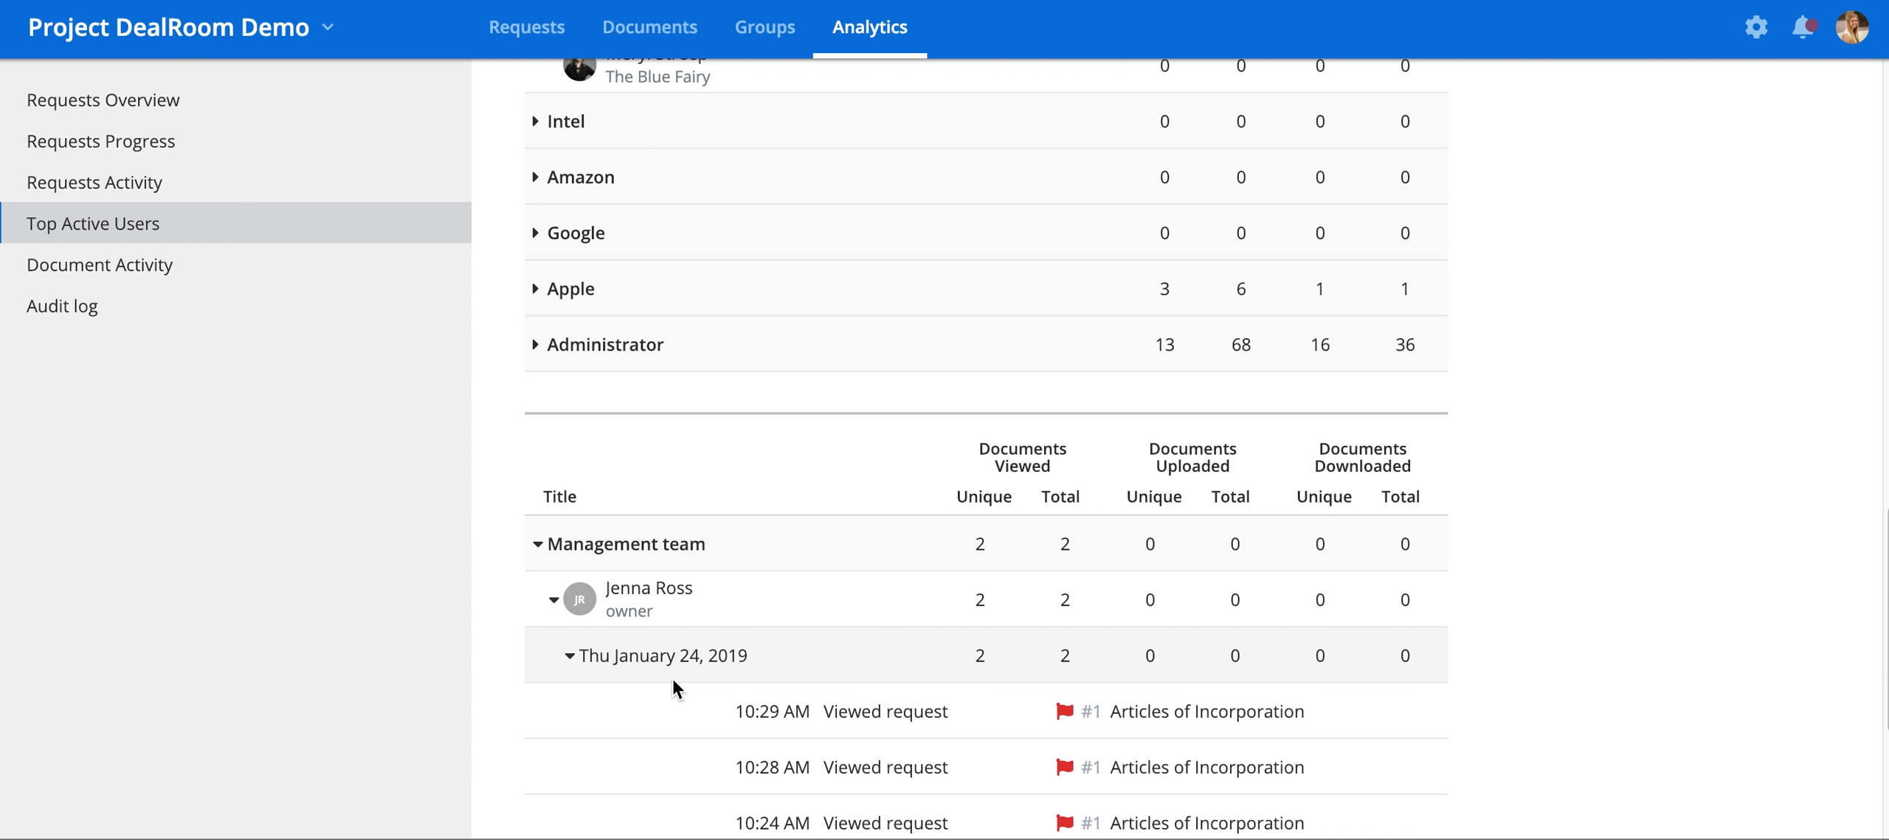
pyautogui.scroll(-3)
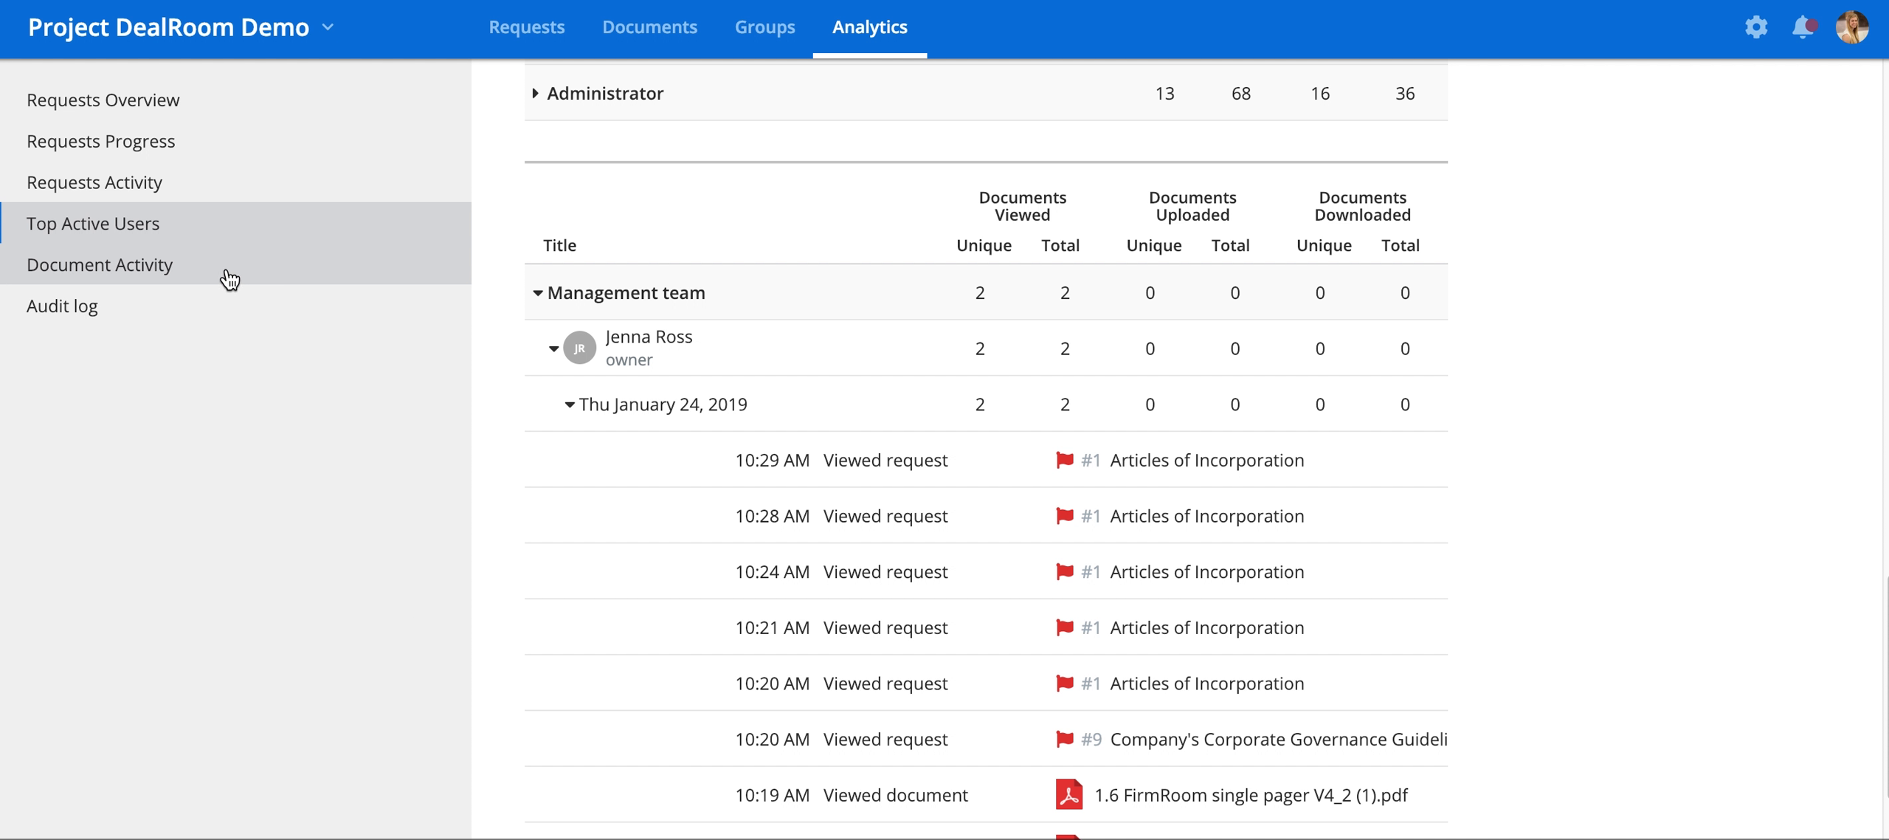
# Step: Switch to Document Activity and view its folders-by-groups document views heatmap
pyautogui.click(100, 264)
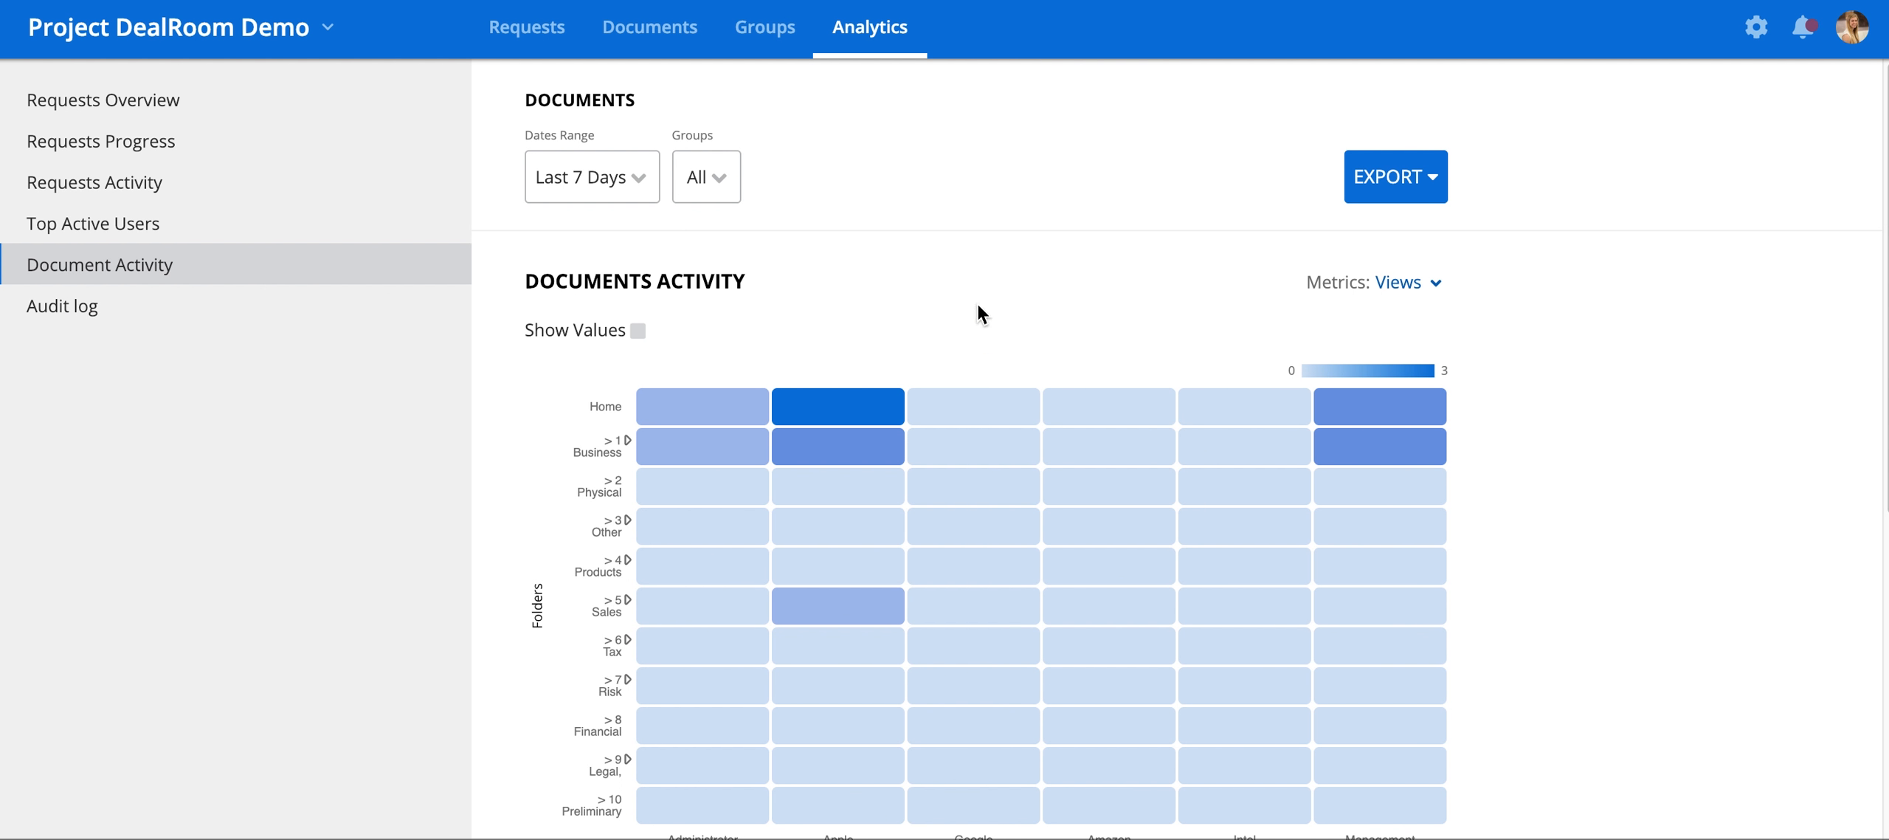
pyautogui.moveTo(1493, 388)
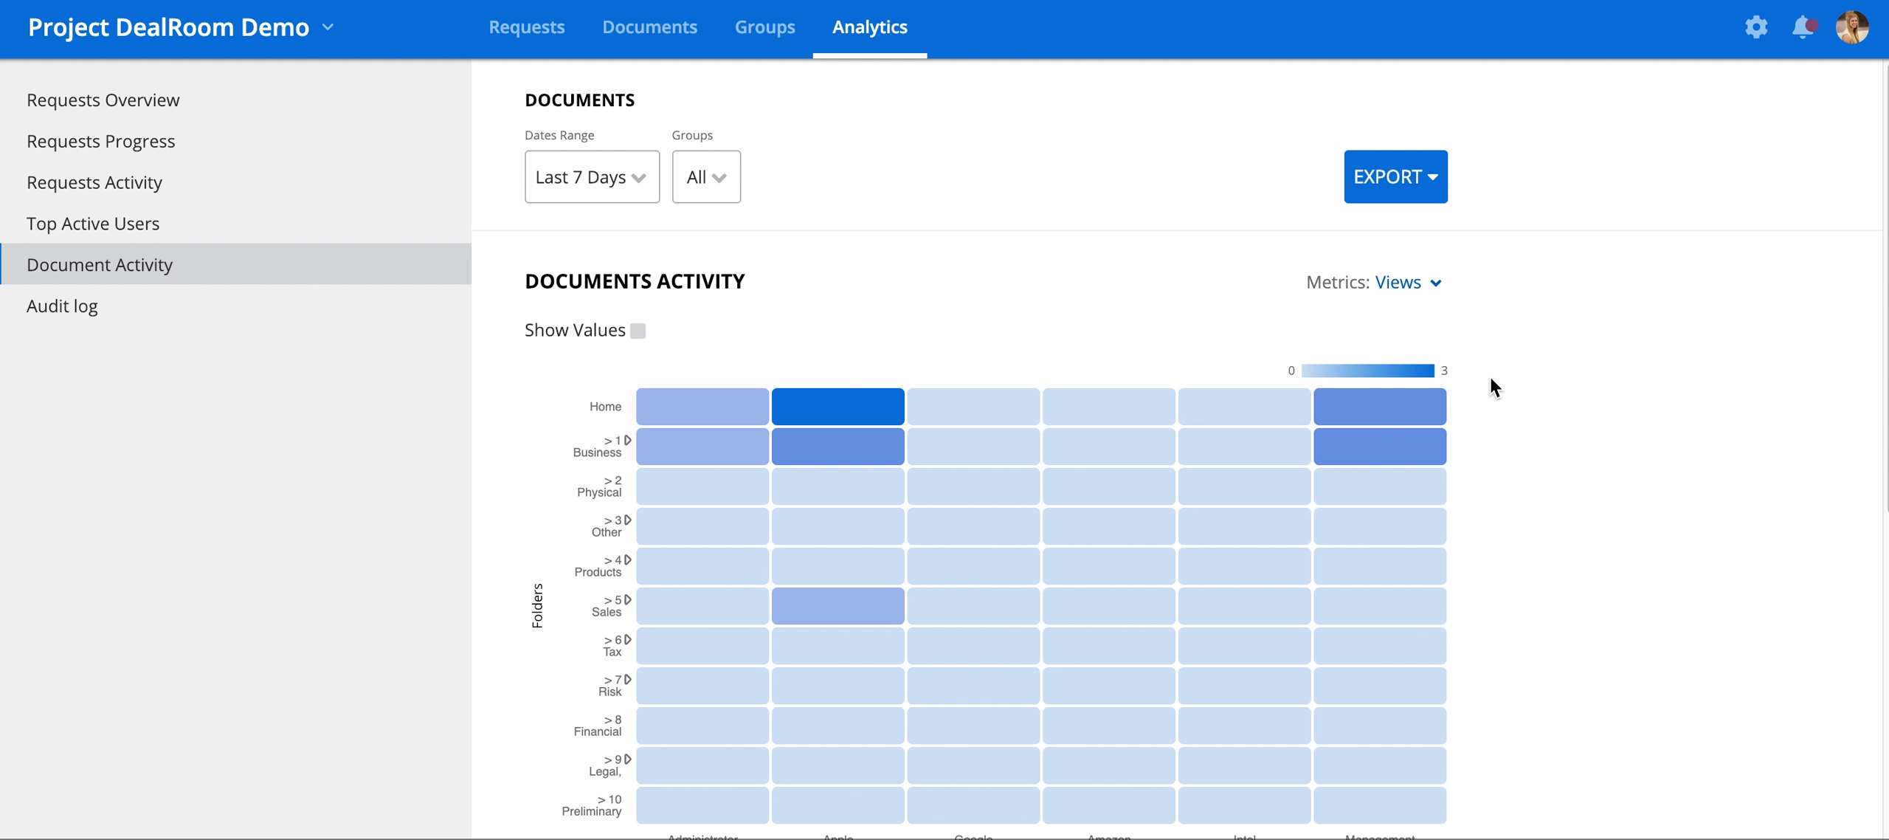
pyautogui.scroll(-3)
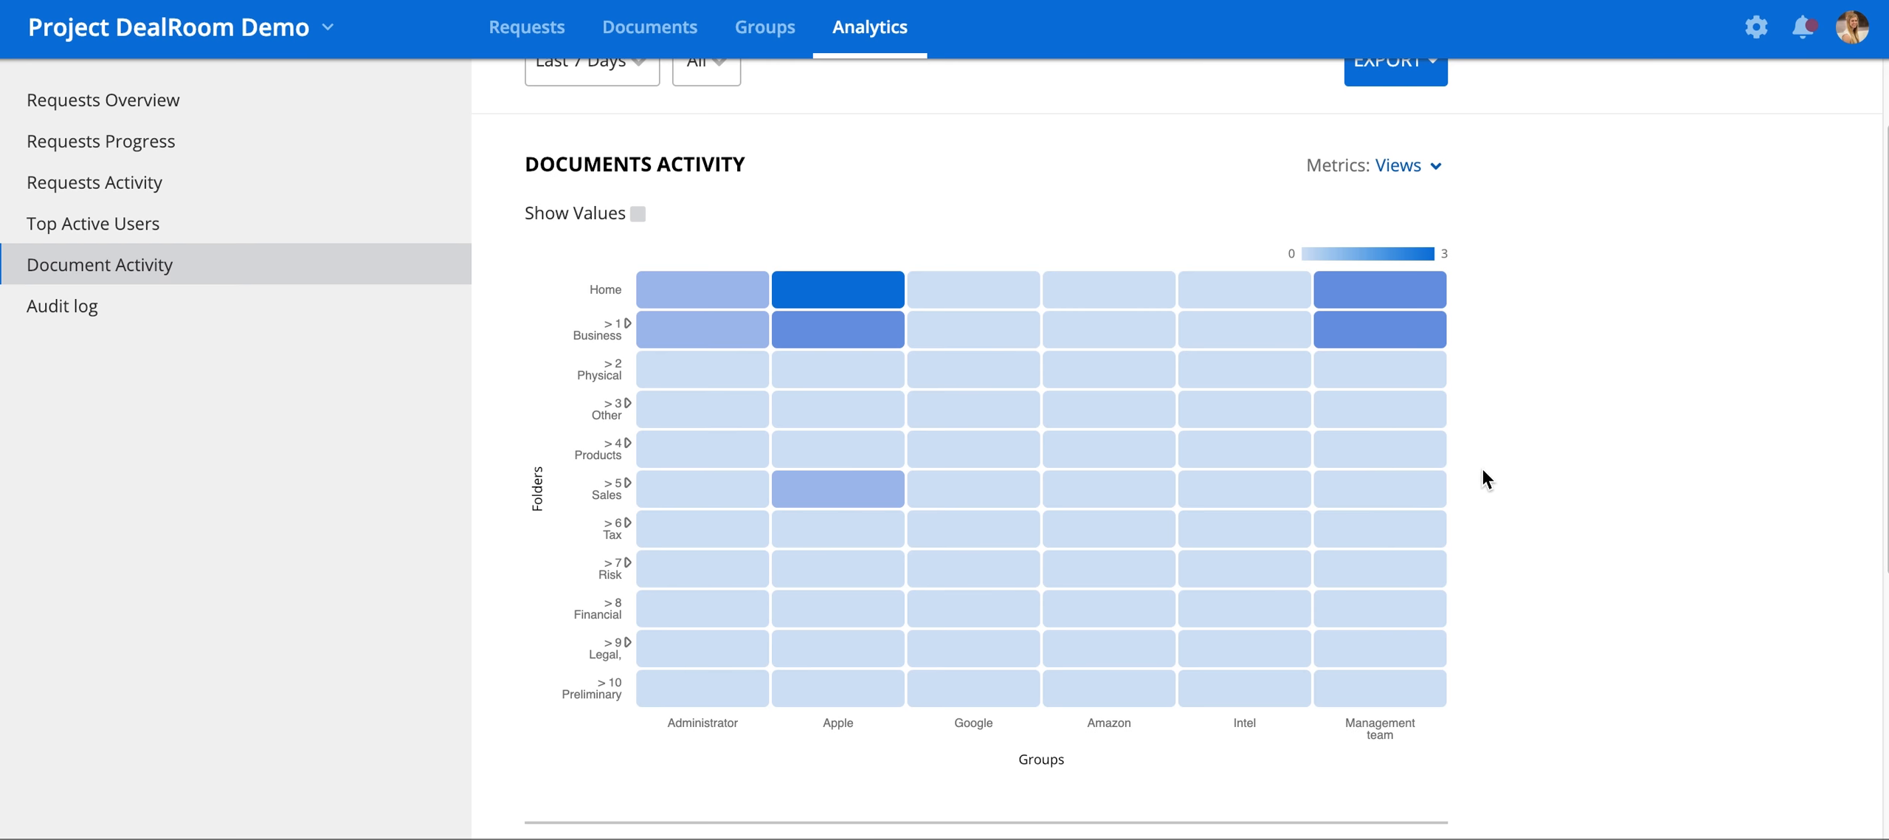
# Step: Expand 1 Business Overview and document 1.3 Certificate of Employee to its daily activity dates
pyautogui.scroll(-3)
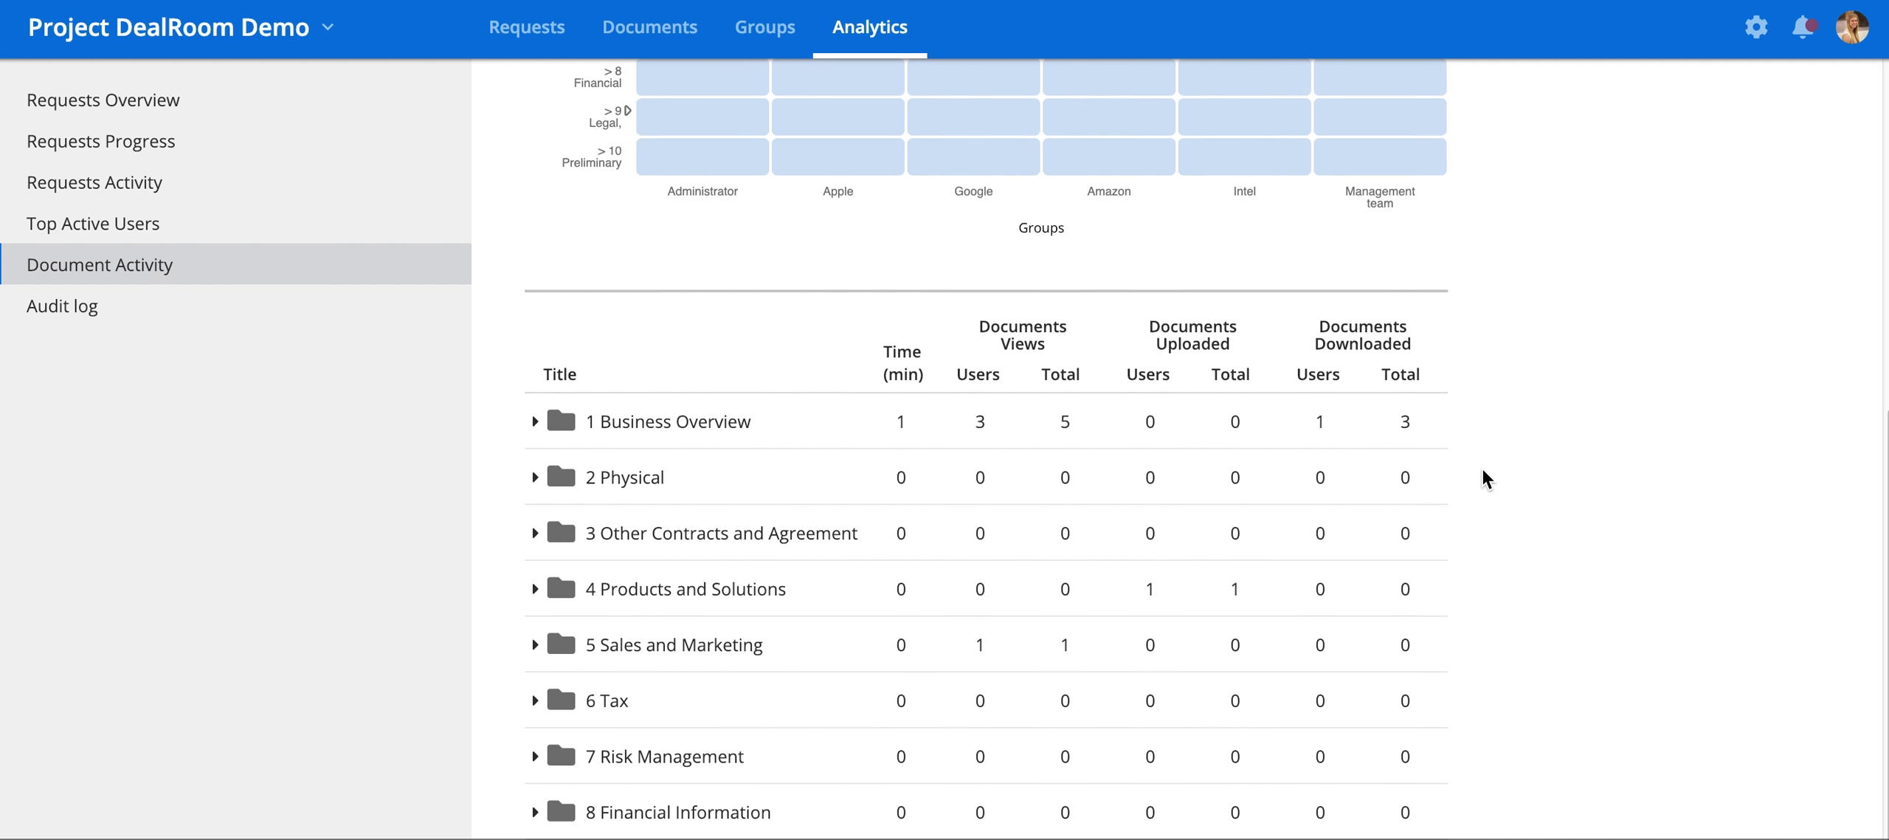
pyautogui.click(535, 420)
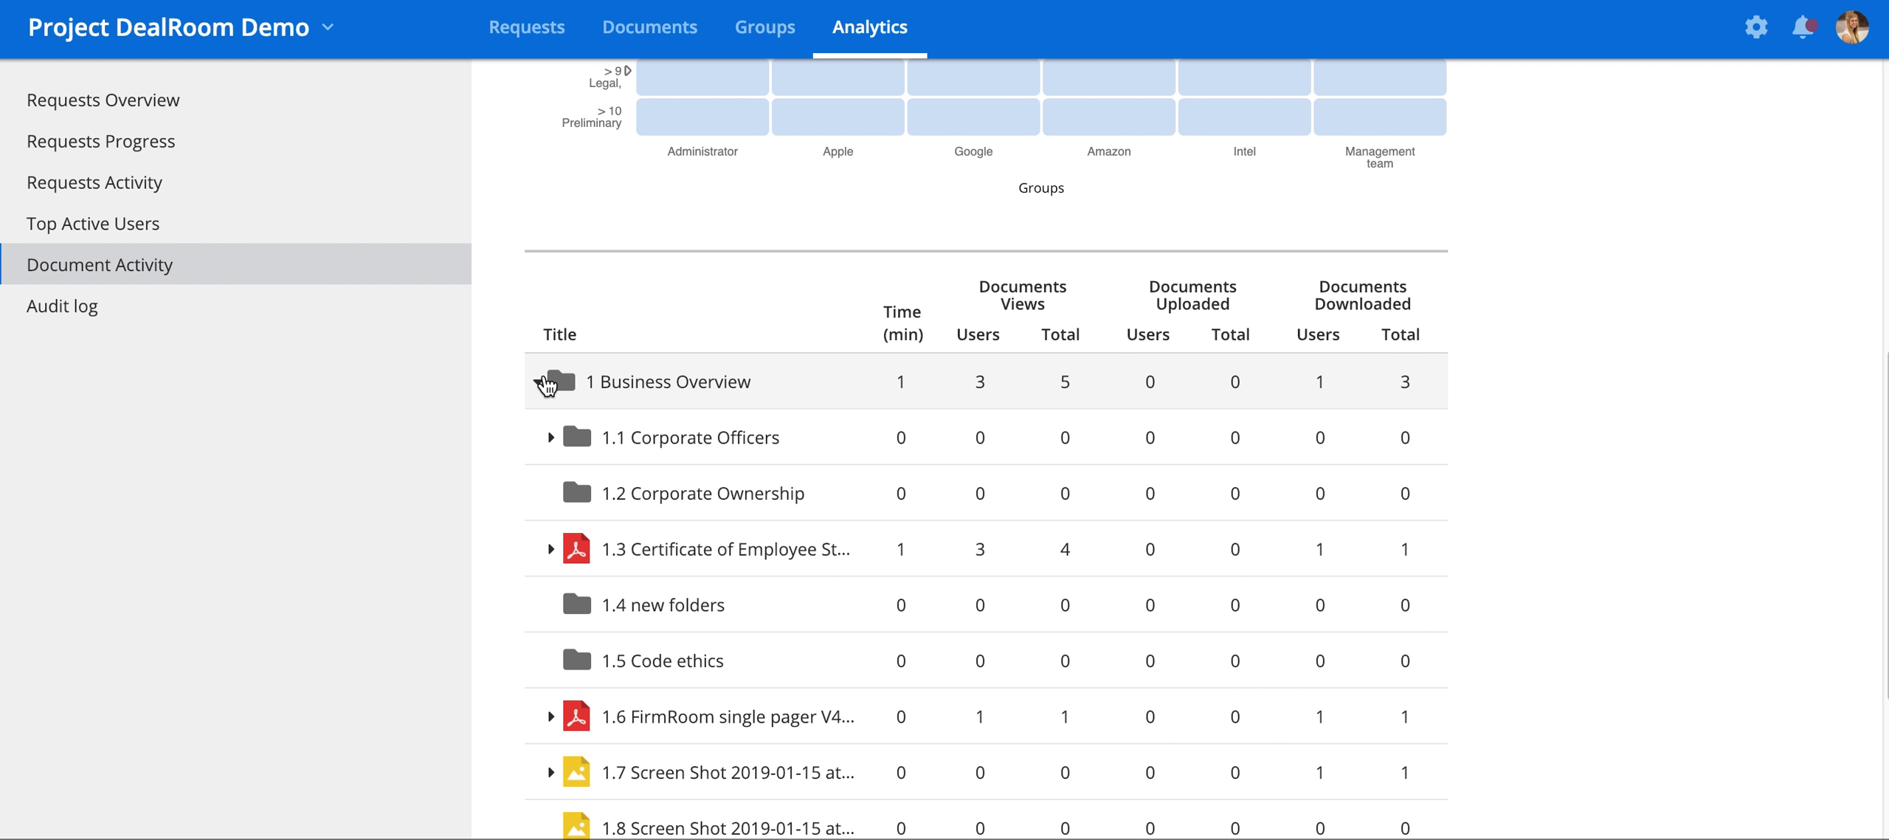
pyautogui.click(551, 547)
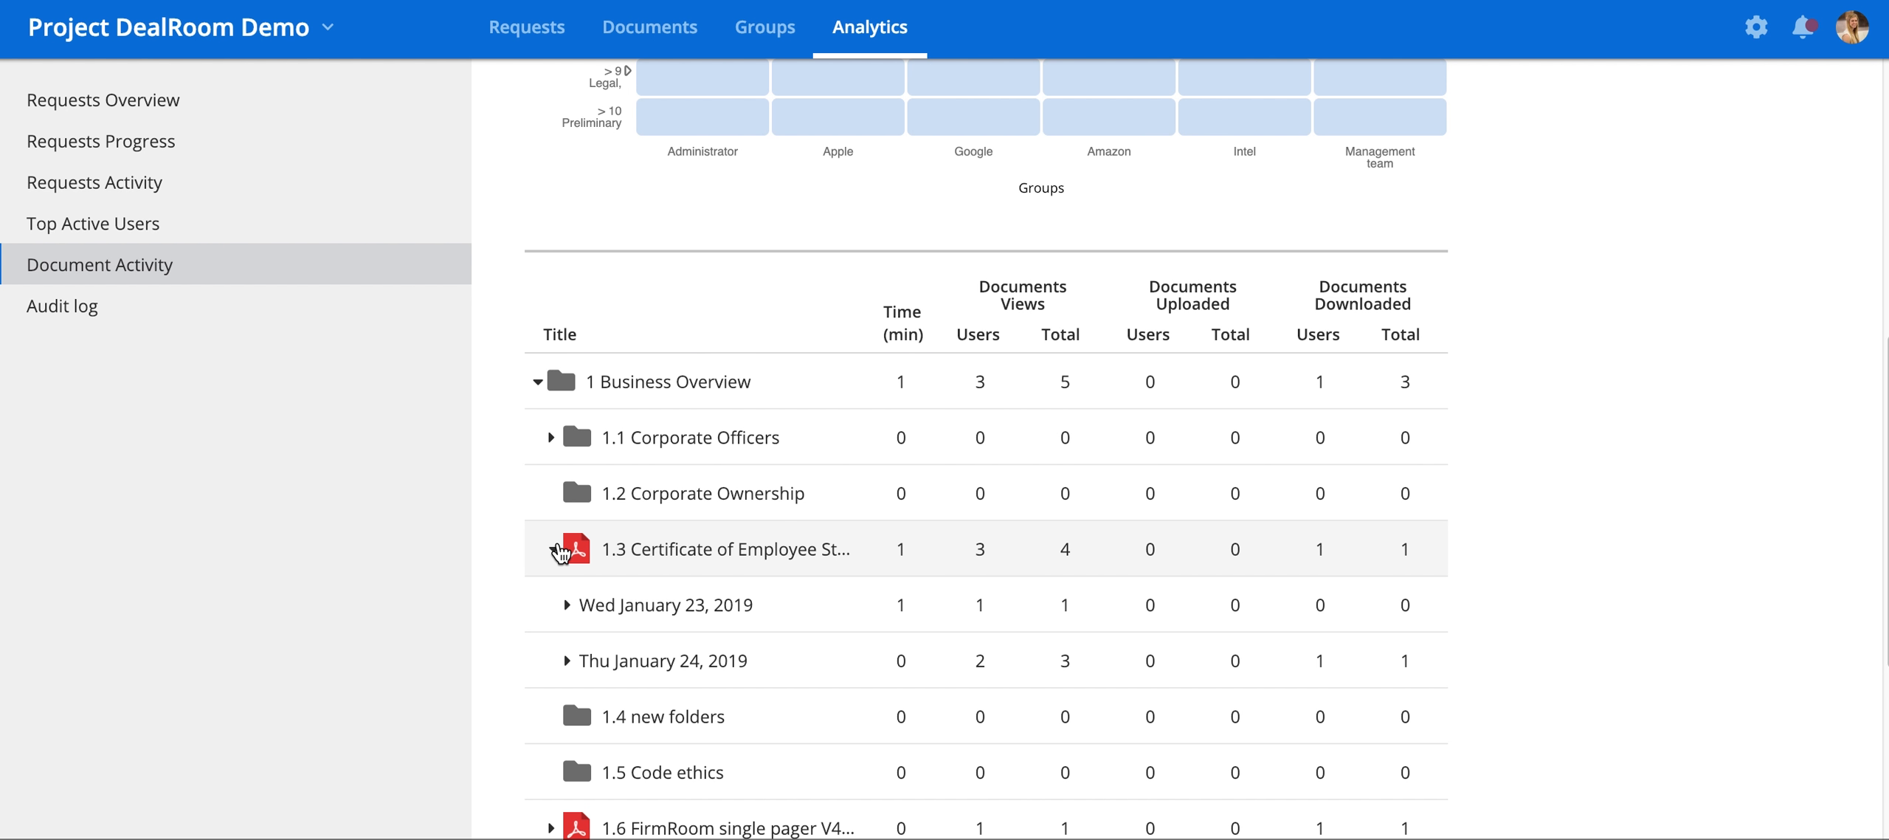